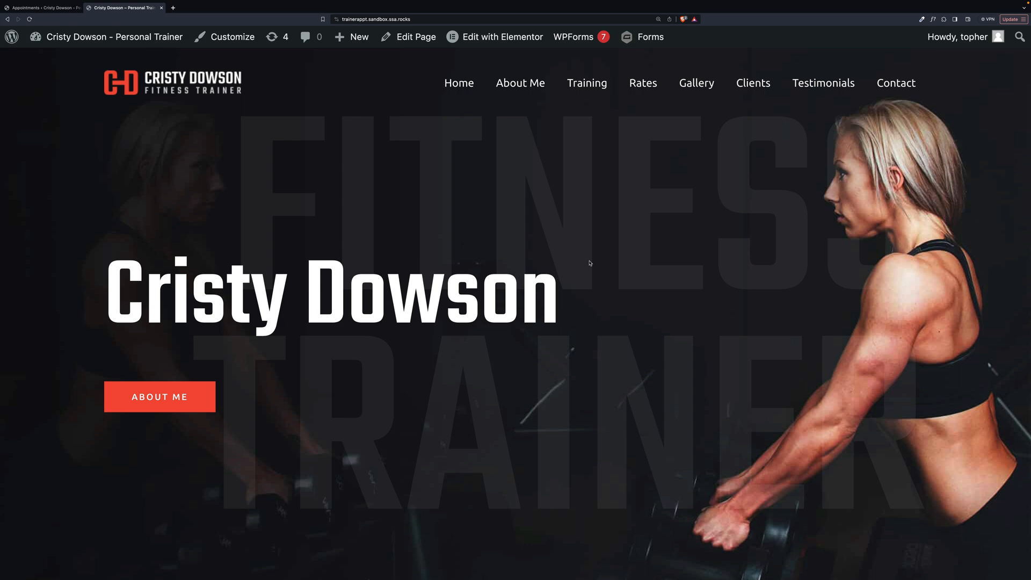
{"action": "mouse_move", "coordinate": [586, 82]}
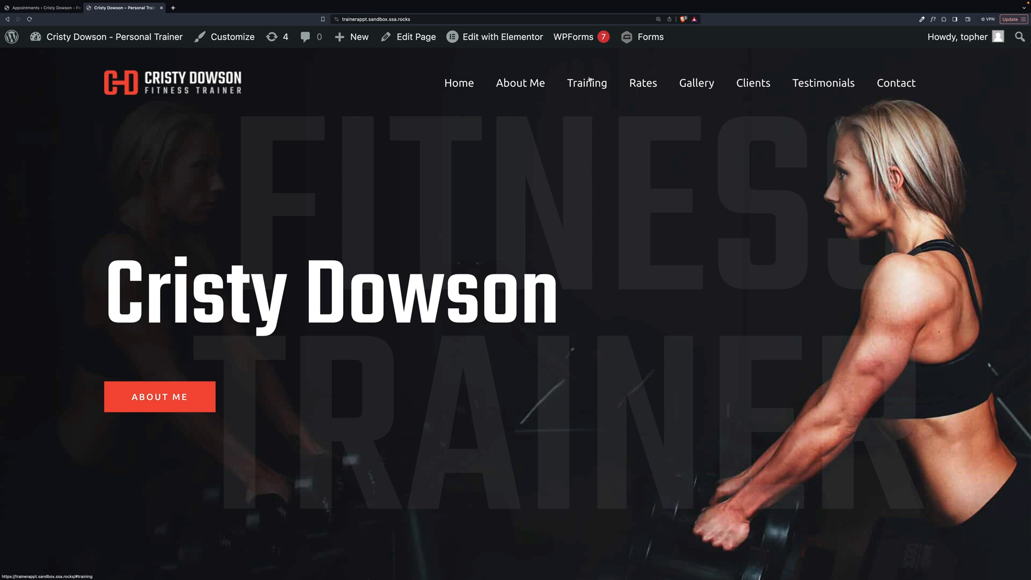
On the site's Training section, preview the Introductory Session's dates including January 16, 2024
{"action": "left_click", "coordinate": [585, 82]}
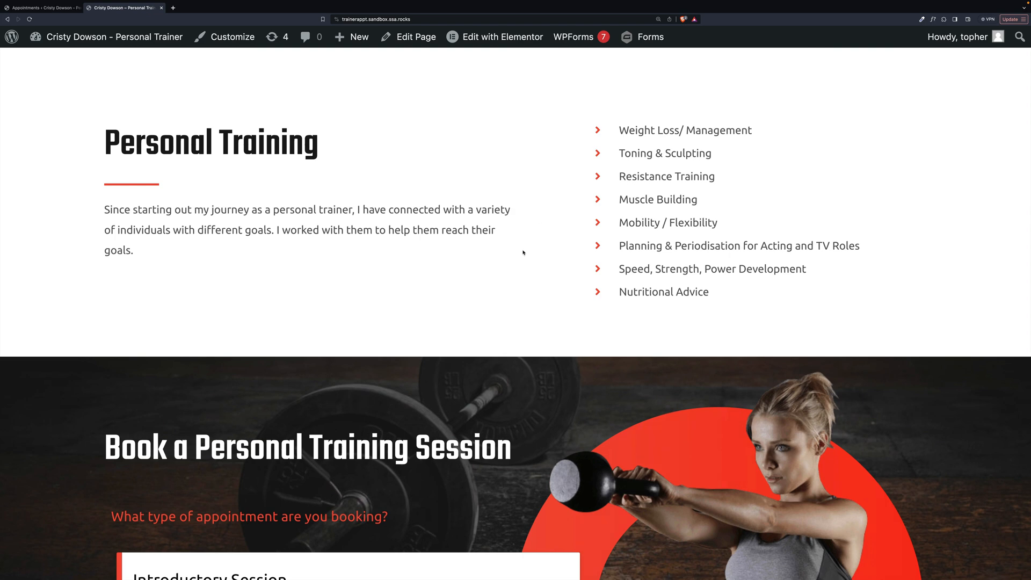
{"action": "scroll", "scroll_direction": "down", "scroll_amount": 3}
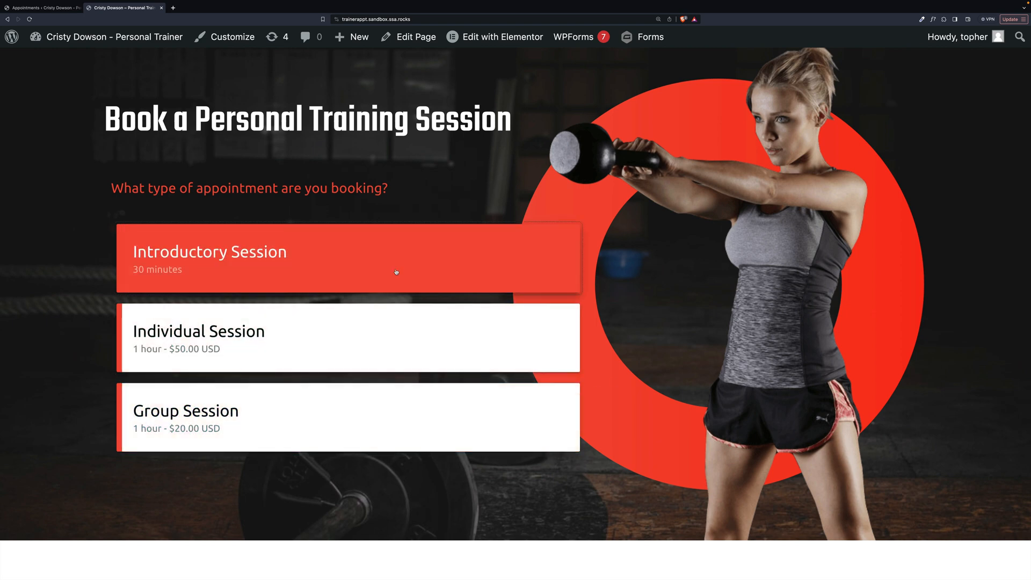
{"action": "left_click", "coordinate": [348, 258]}
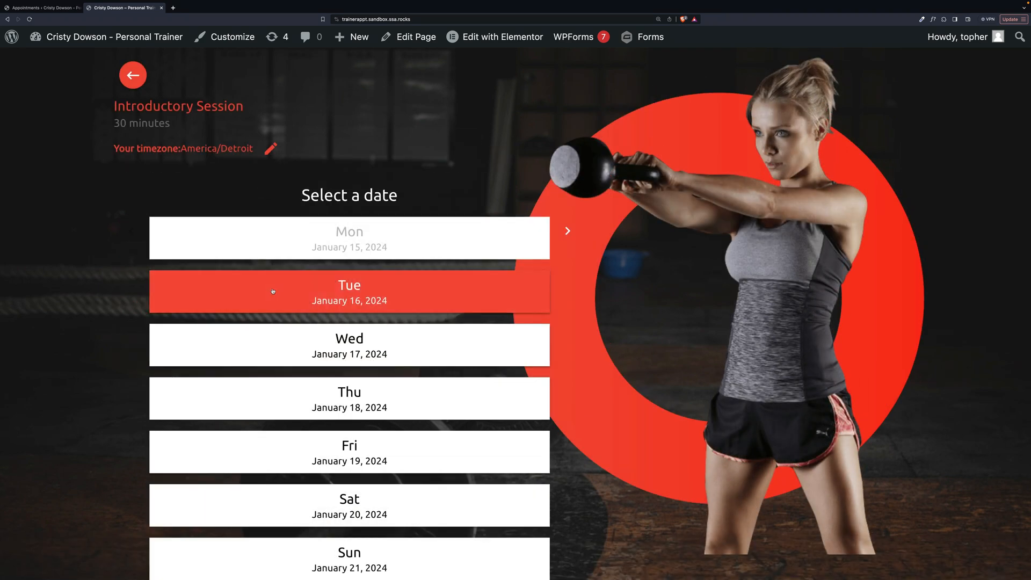
{"action": "left_click", "coordinate": [349, 293]}
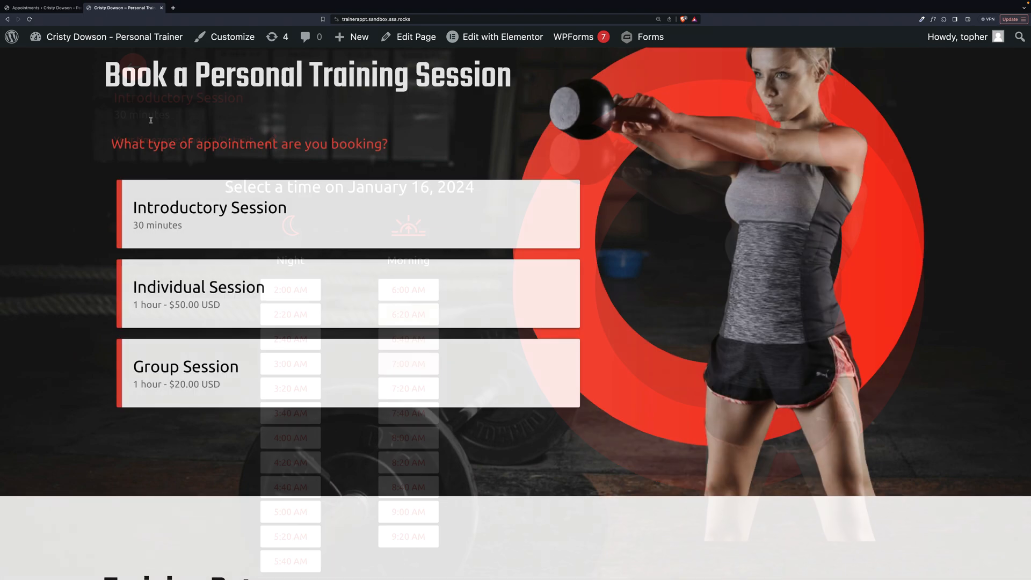
{"action": "left_click", "coordinate": [349, 294]}
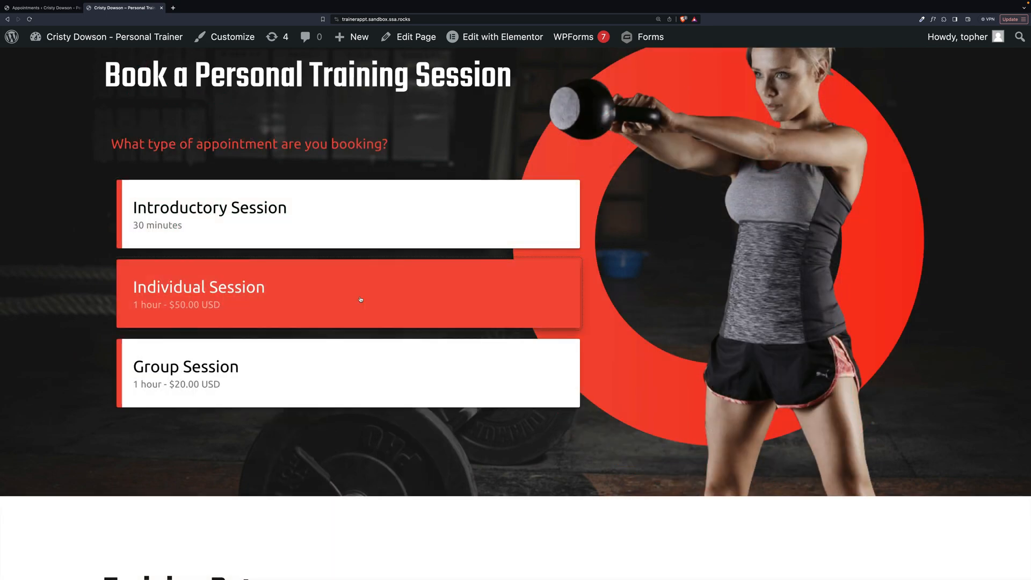
Preview the Individual Session's dates, return to the type choices and go to the plugin's admin page
{"action": "left_click", "coordinate": [348, 293]}
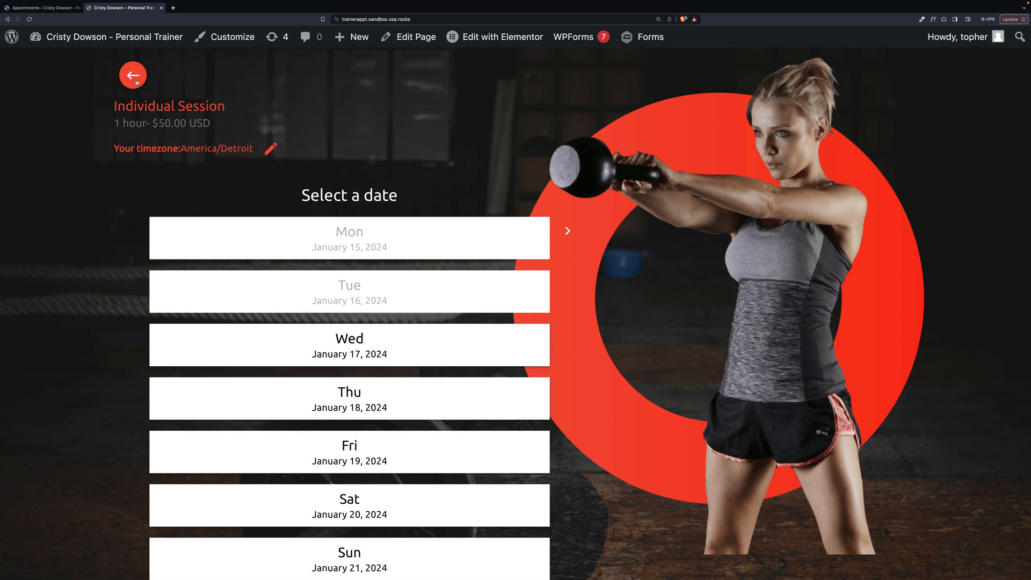
{"action": "left_click", "coordinate": [132, 73]}
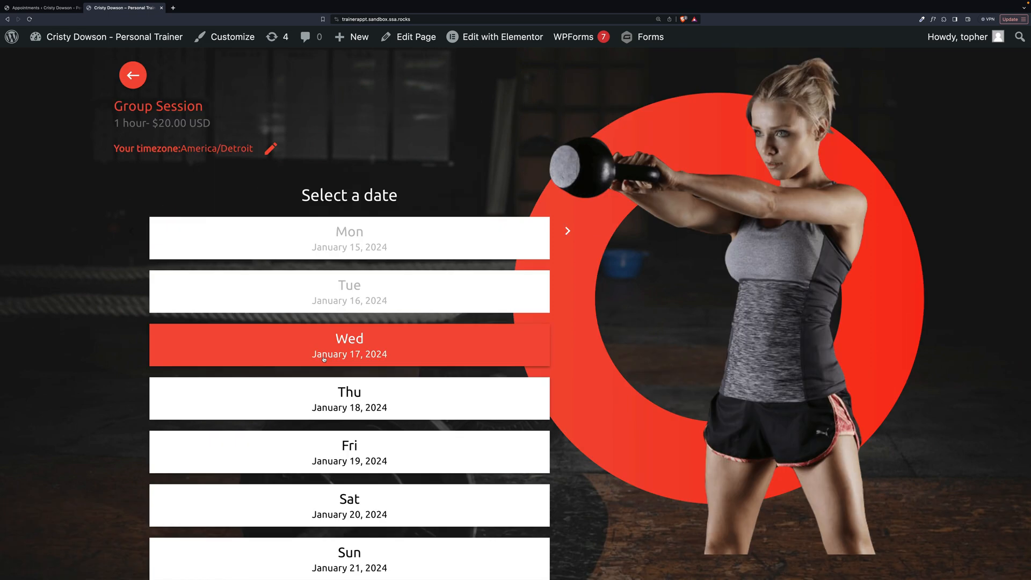
{"action": "left_click", "coordinate": [132, 74]}
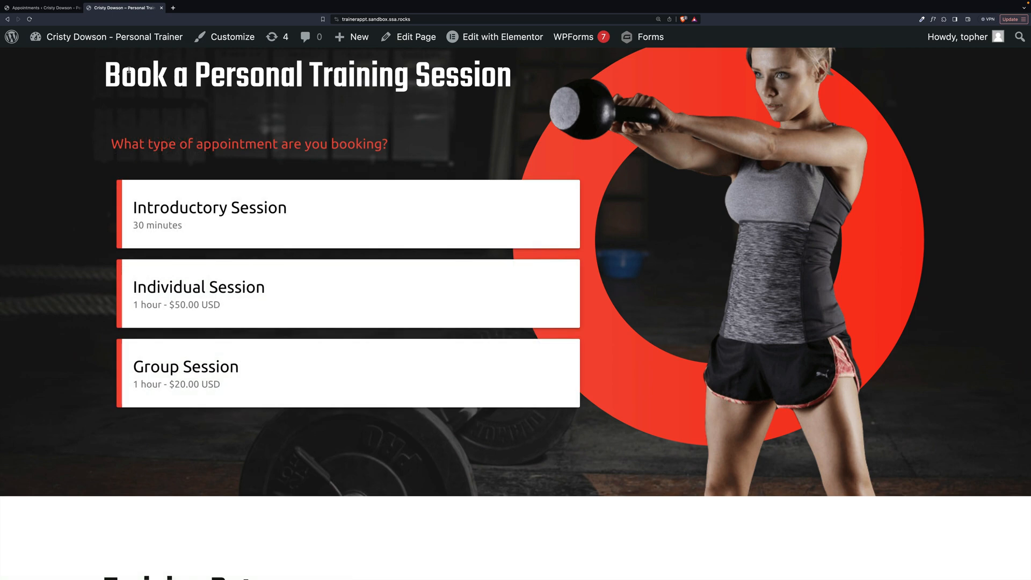
{"action": "left_click", "coordinate": [43, 7]}
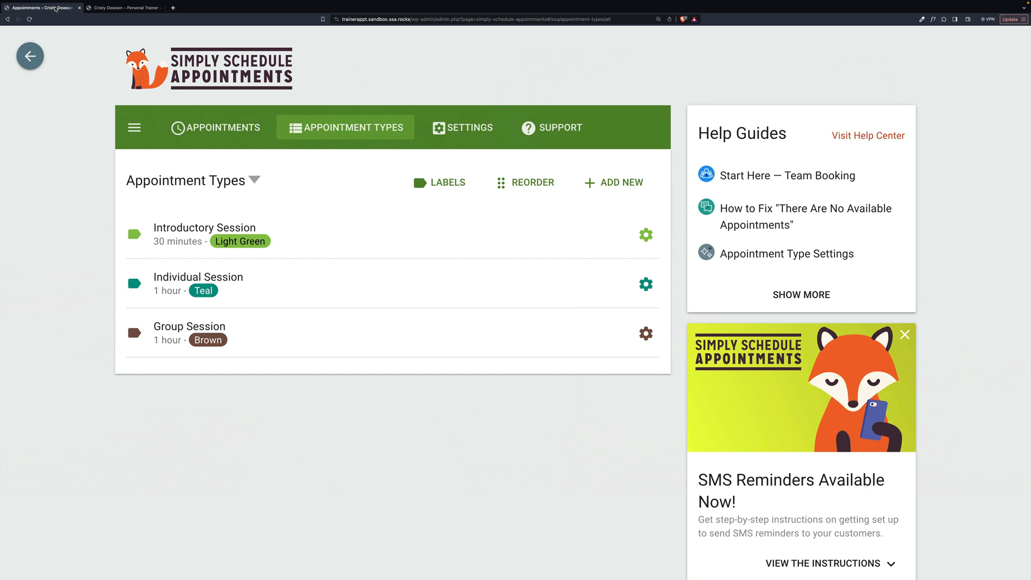
{"action": "mouse_move", "coordinate": [325, 231]}
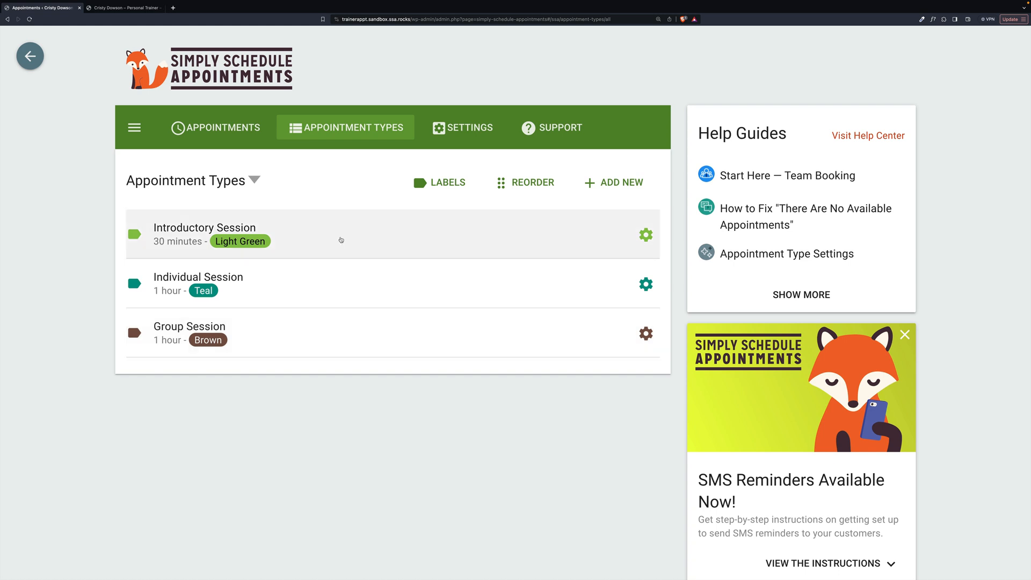
Edit the Introductory Session and keep its Booking Layout on Weekly rather than Monthly
{"action": "left_click", "coordinate": [205, 234]}
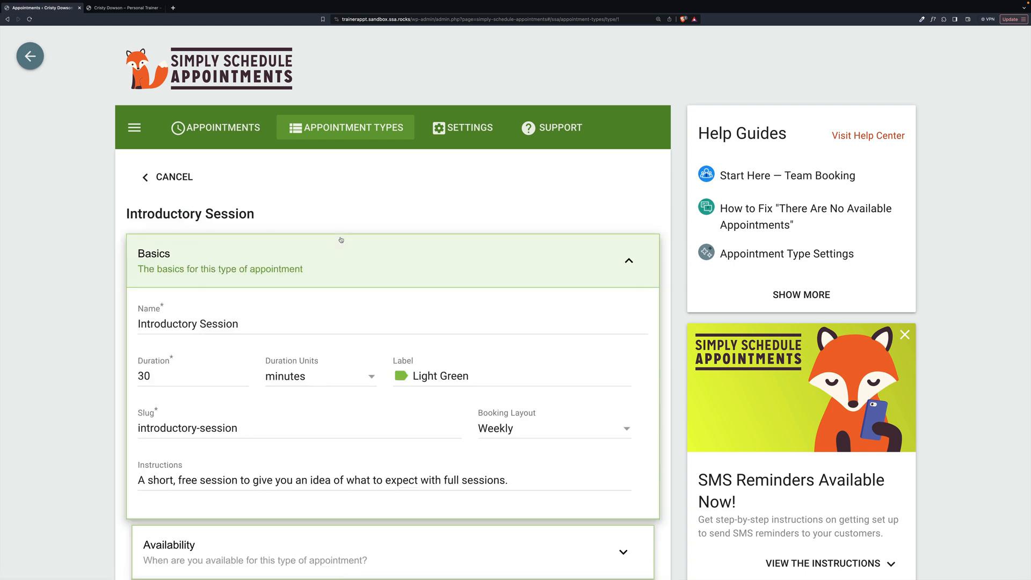
{"action": "scroll", "scroll_direction": "down", "scroll_amount": 3}
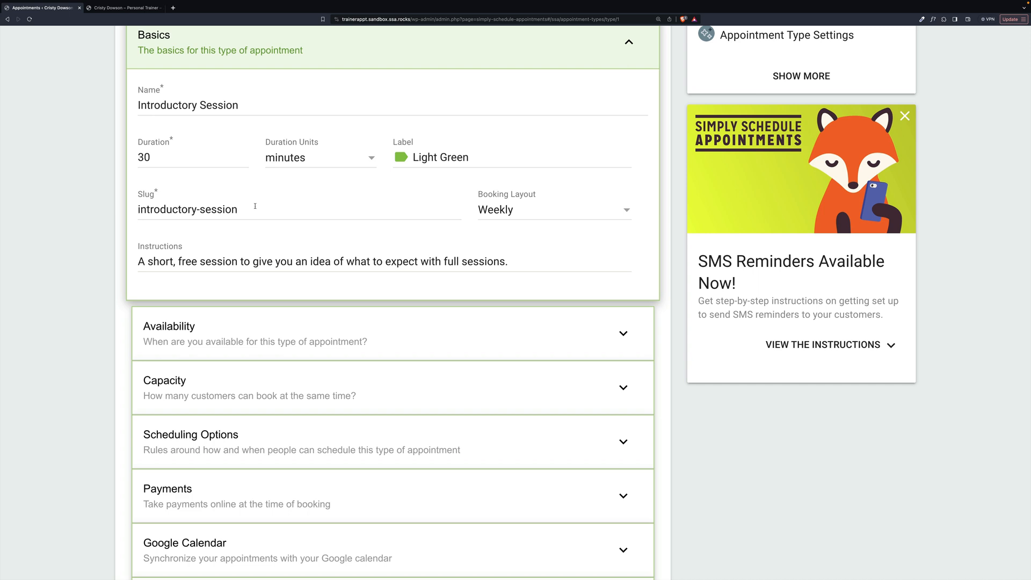
{"action": "mouse_move", "coordinate": [574, 213]}
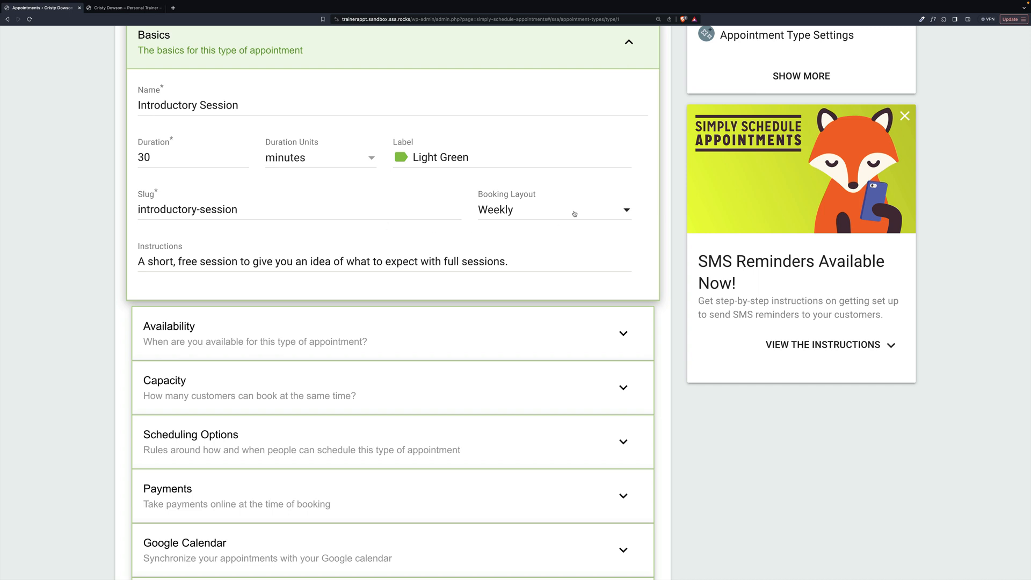
{"action": "left_click", "coordinate": [552, 210]}
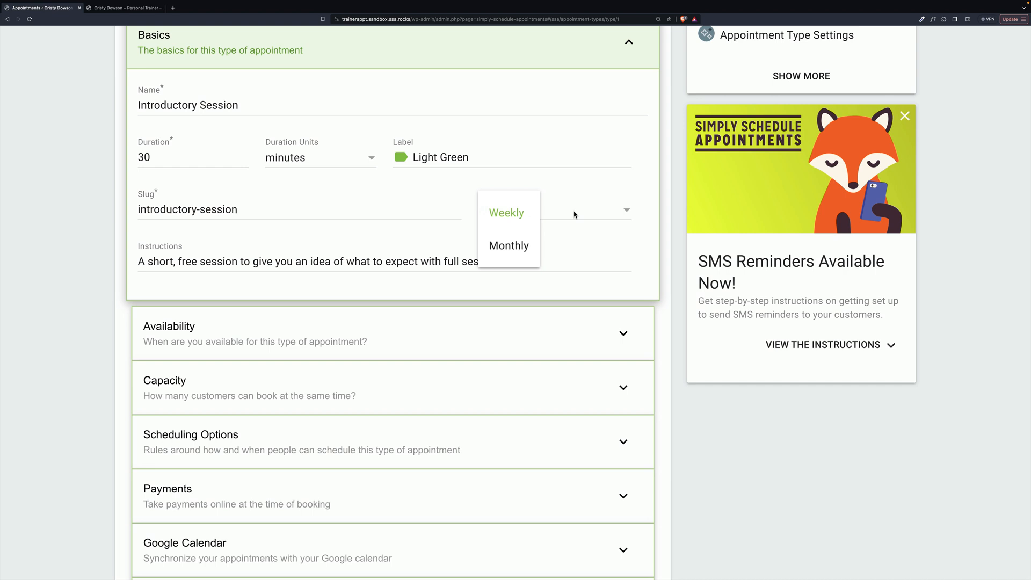
{"action": "left_click", "coordinate": [507, 213]}
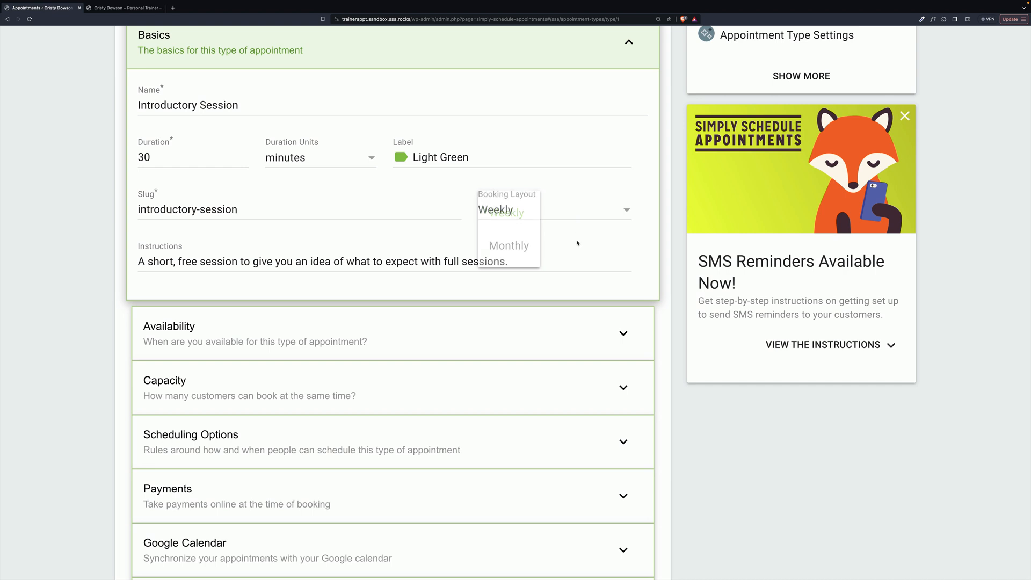
{"action": "left_click", "coordinate": [493, 209]}
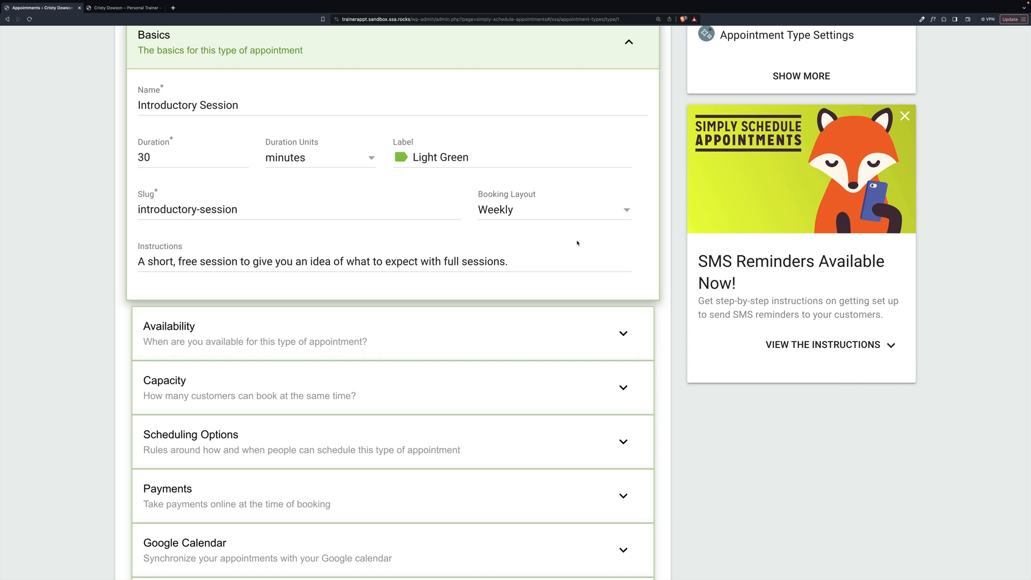
{"action": "mouse_move", "coordinate": [406, 281]}
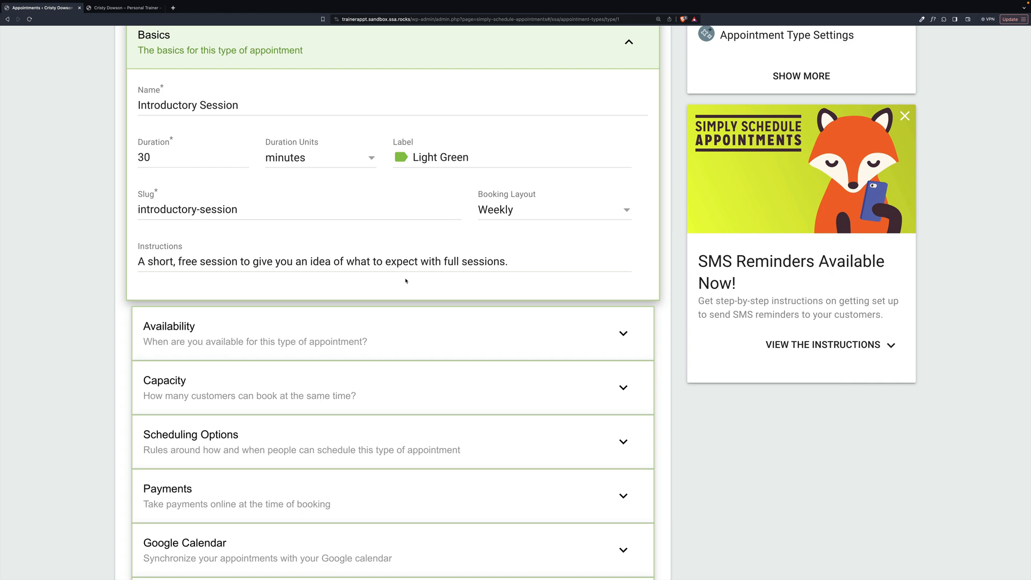
{"action": "mouse_move", "coordinate": [269, 268]}
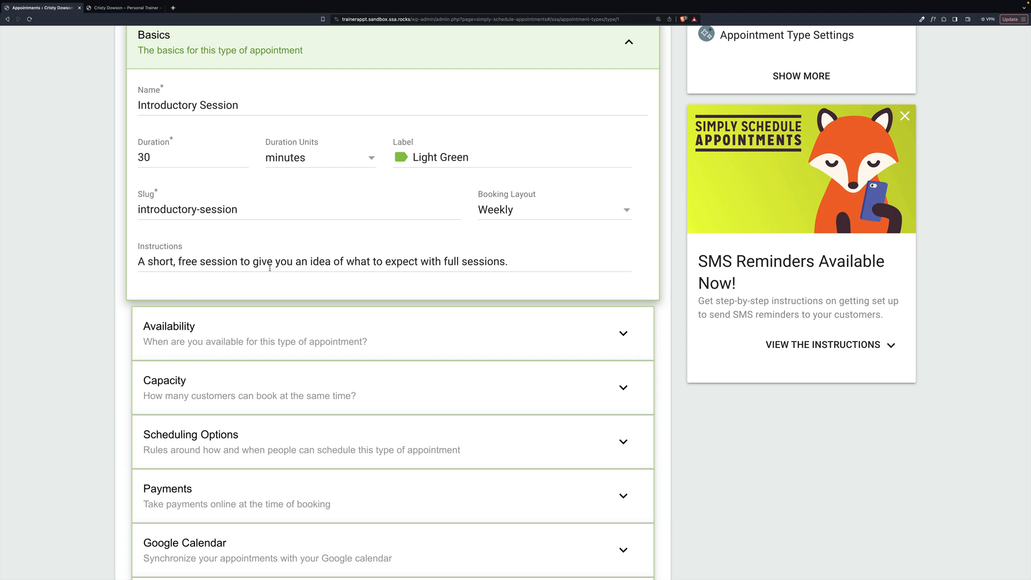
Clear the weekend availability block so only Monday–Friday 9:00 am–5:00 pm remains
{"action": "scroll", "scroll_direction": "down", "scroll_amount": 3}
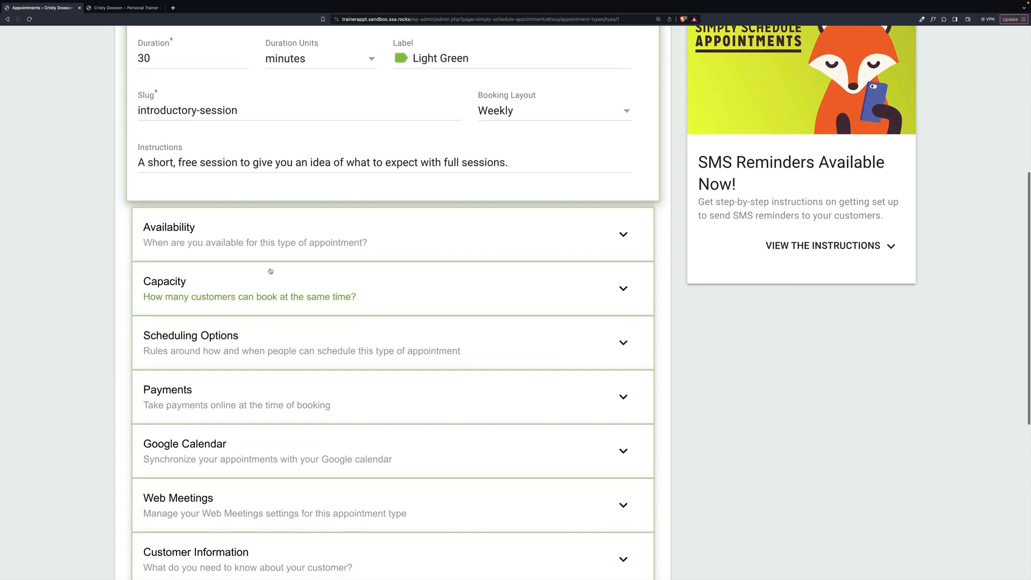
{"action": "scroll", "scroll_direction": "down", "scroll_amount": 3}
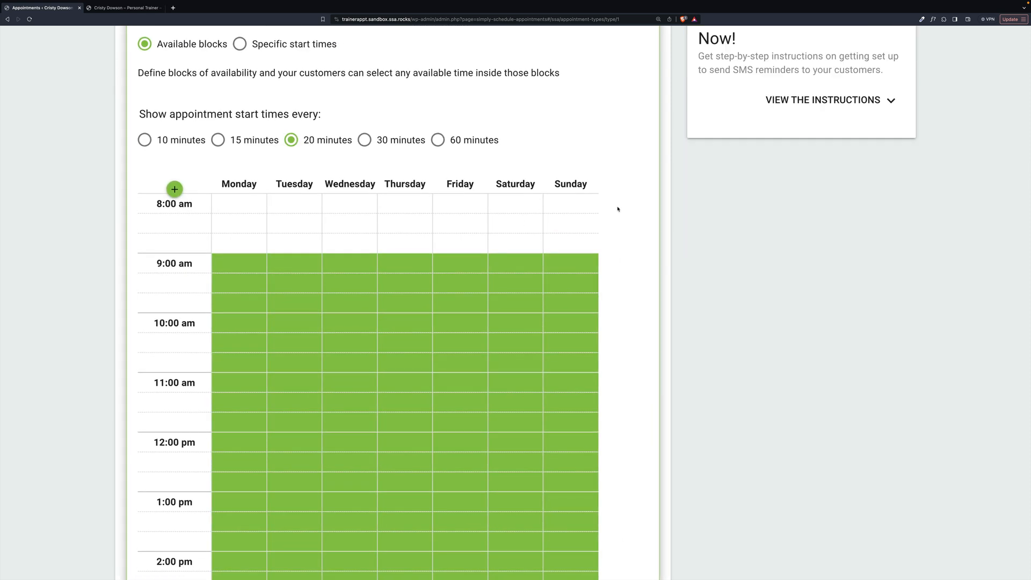
{"action": "scroll", "scroll_direction": "down", "scroll_amount": 3}
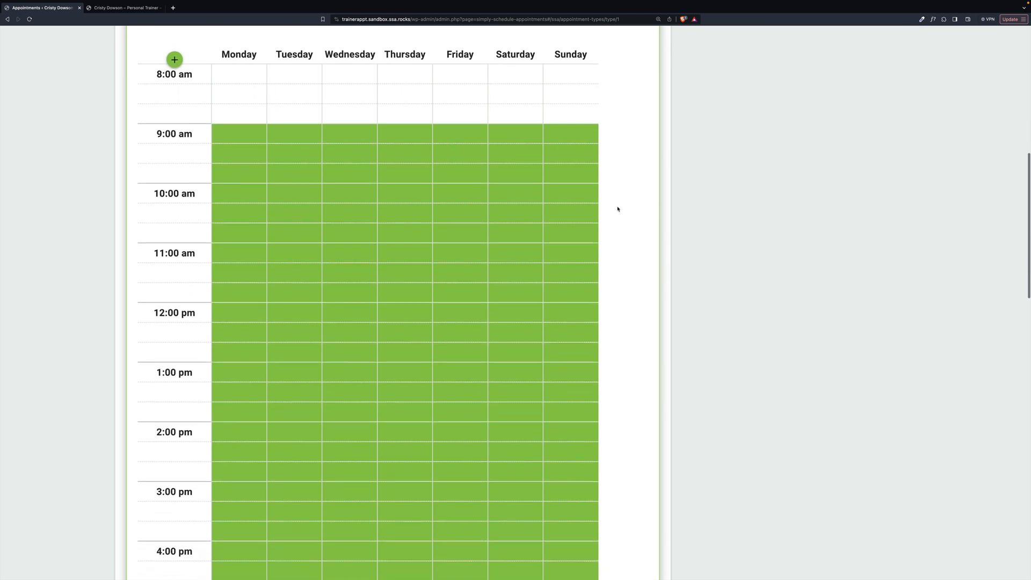
{"action": "scroll", "scroll_direction": "down", "scroll_amount": 3}
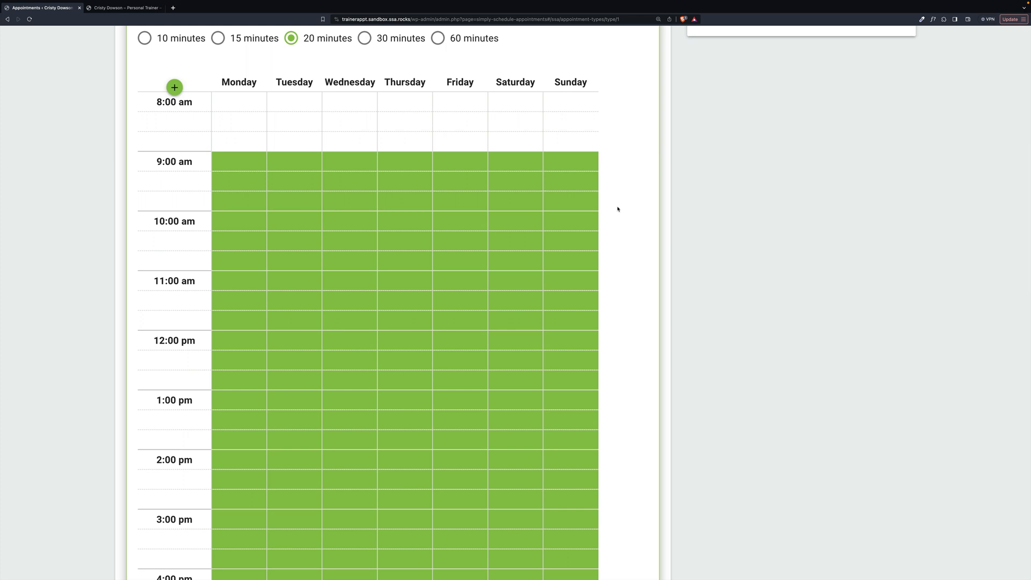
{"action": "mouse_move", "coordinate": [571, 164]}
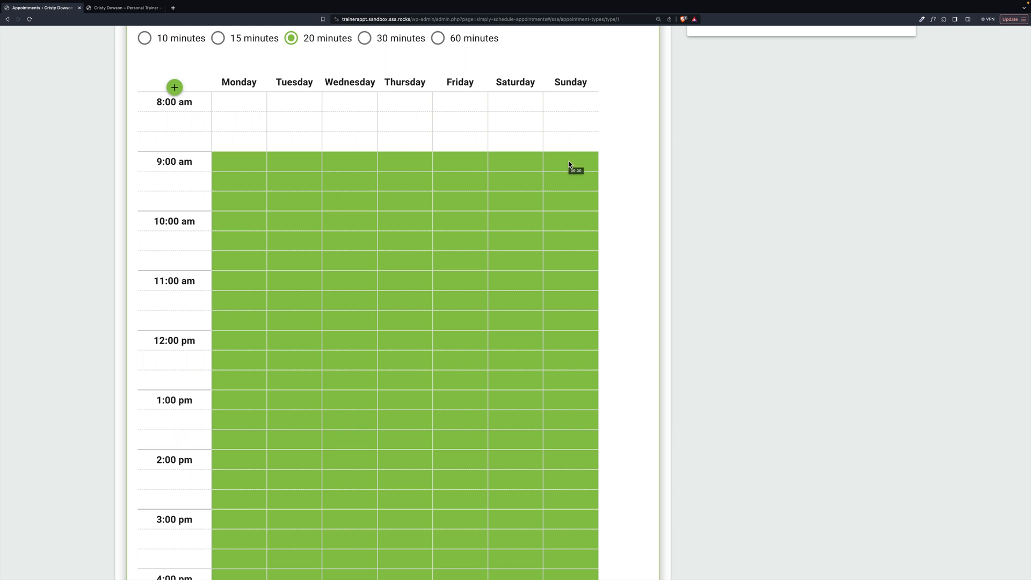
{"action": "left_click", "coordinate": [570, 181]}
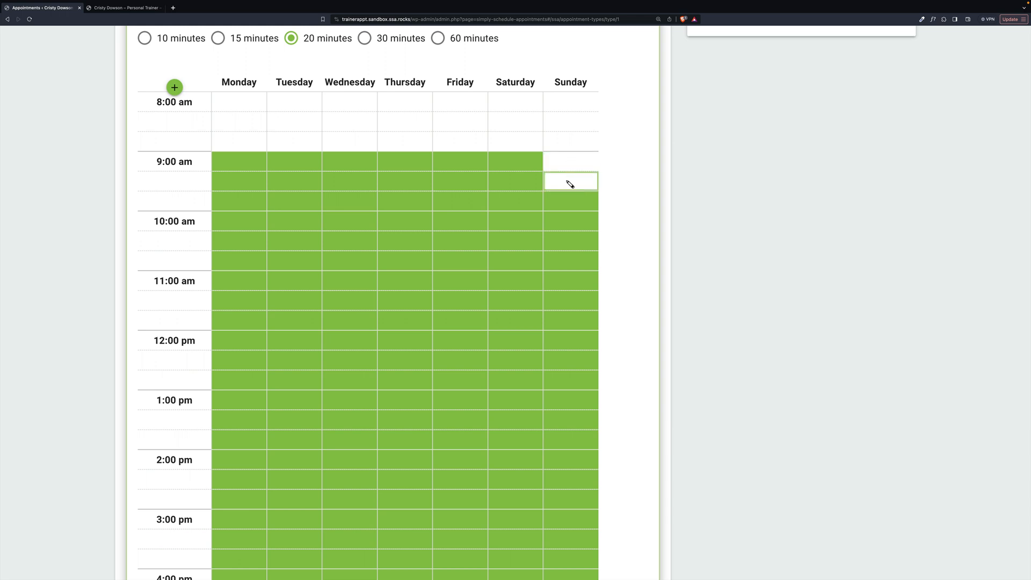
{"action": "left_click", "coordinate": [570, 181]}
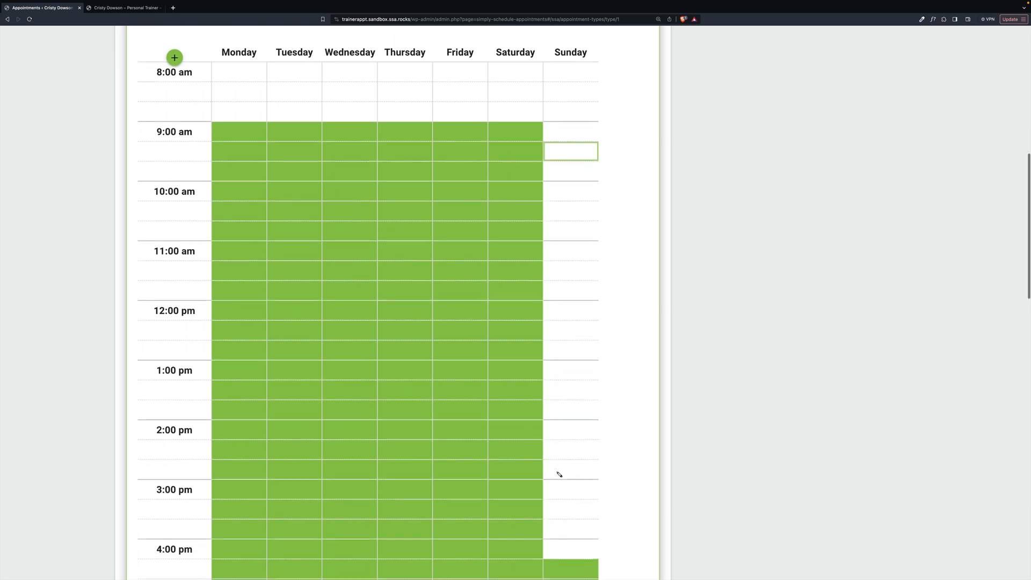
{"action": "scroll", "scroll_direction": "down", "scroll_amount": 3}
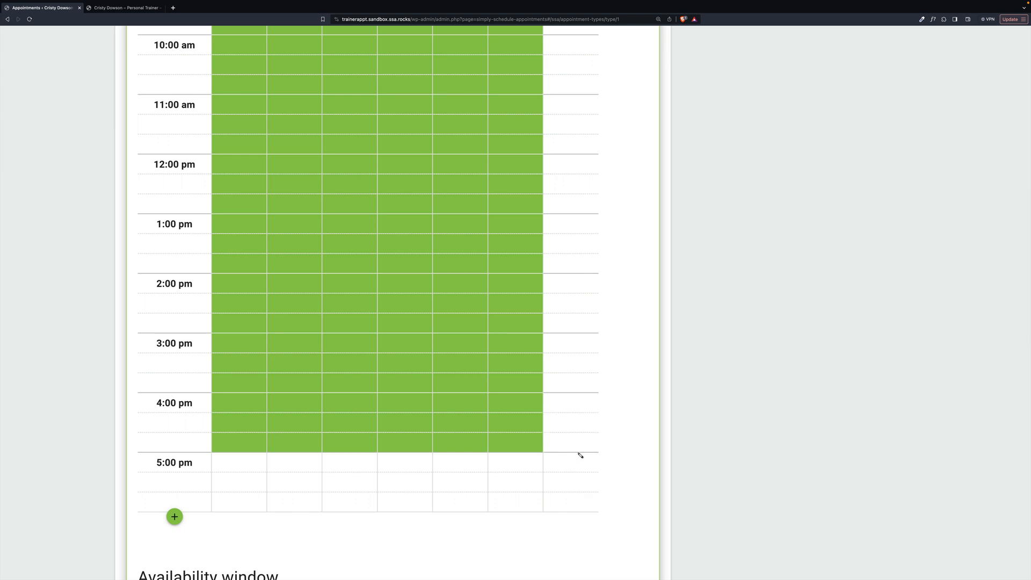
{"action": "scroll", "scroll_direction": "up", "scroll_amount": 3}
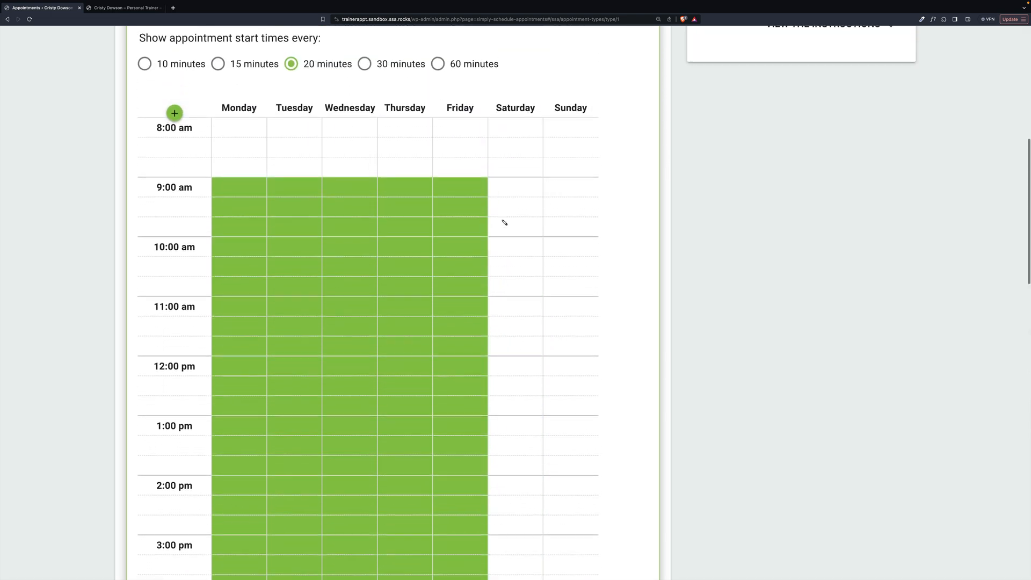
{"action": "scroll", "scroll_direction": "down", "scroll_amount": 3}
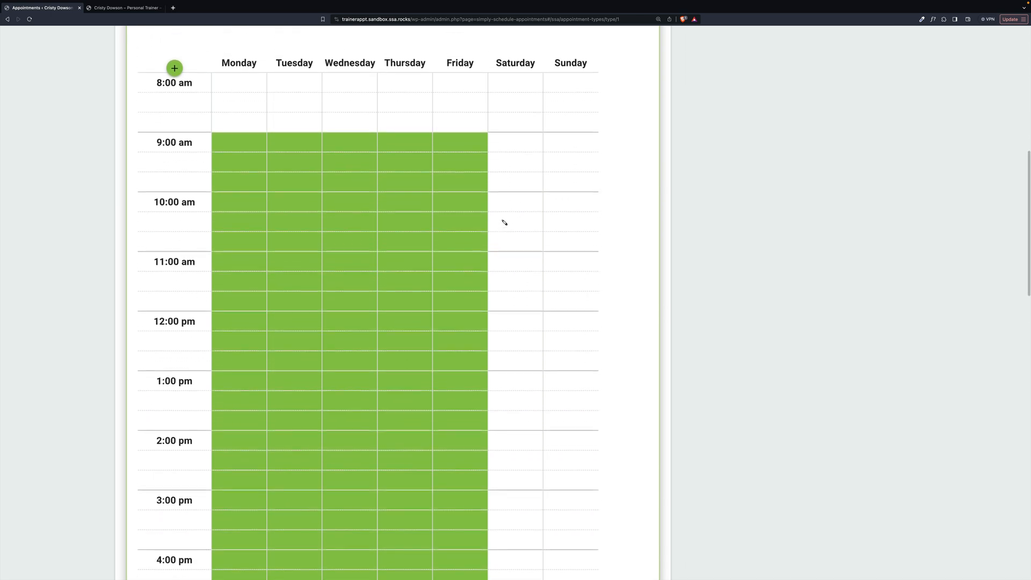
{"action": "scroll", "scroll_direction": "down", "scroll_amount": 3}
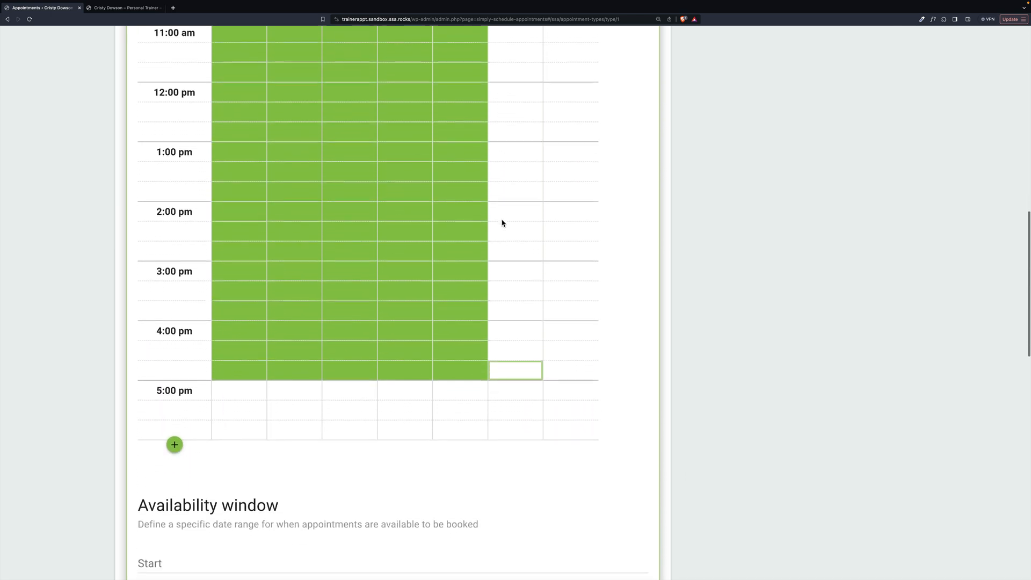
{"action": "scroll", "scroll_direction": "down", "scroll_amount": 3}
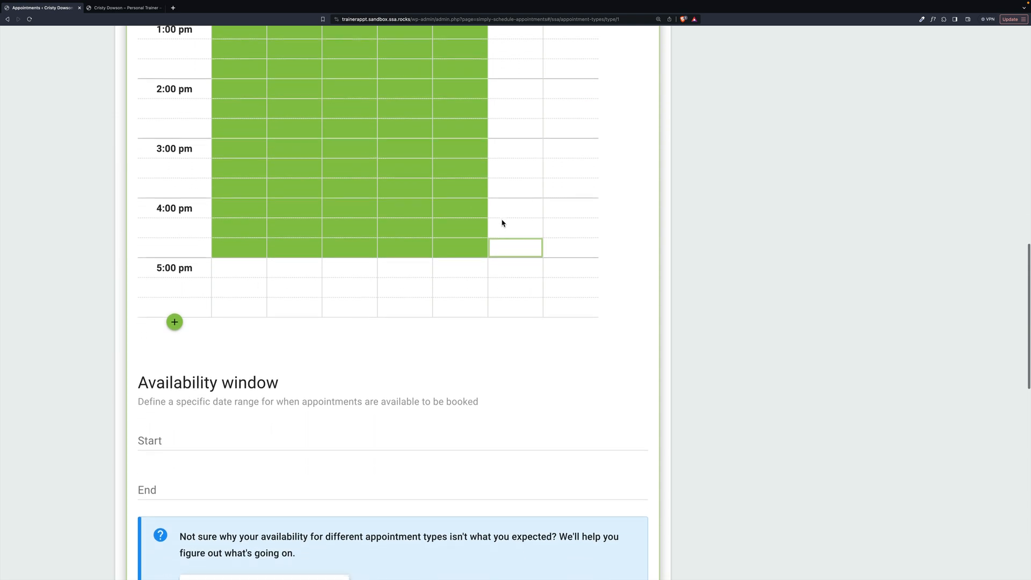
Set the availability window's start date to February 15, 2024 at 12:00 am
{"action": "scroll", "scroll_direction": "down", "scroll_amount": 3}
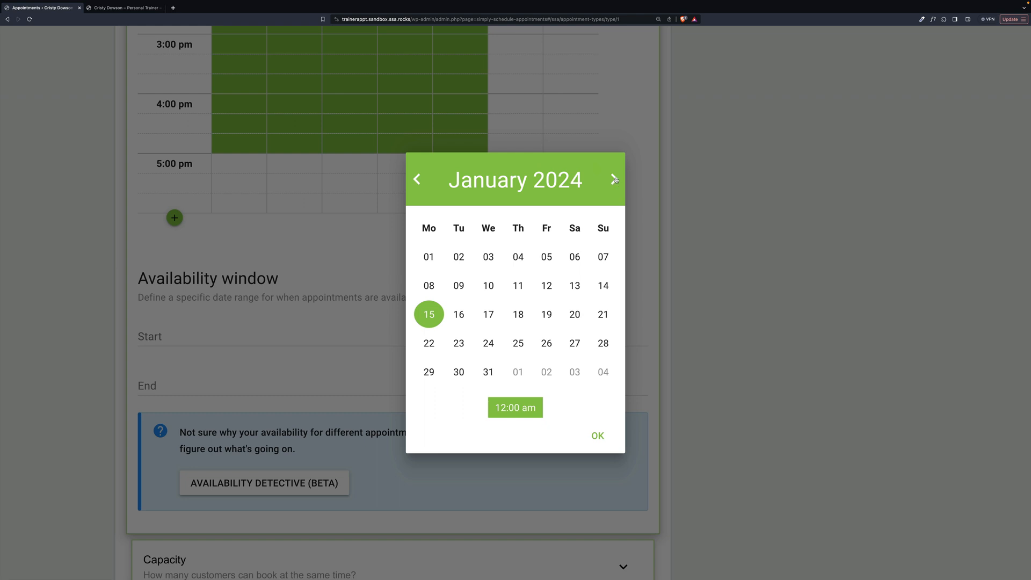
{"action": "left_click", "coordinate": [613, 178]}
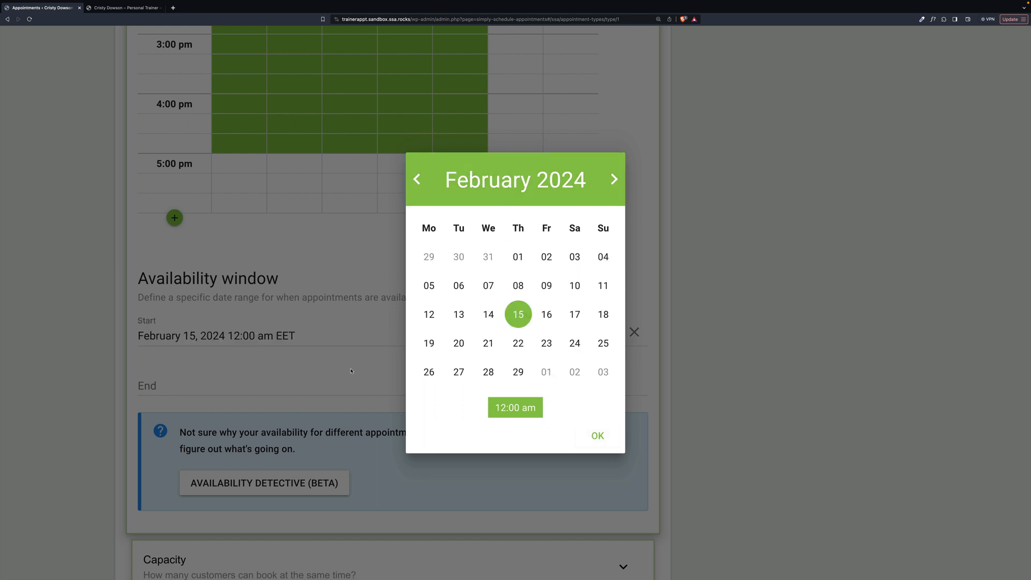
{"action": "left_click", "coordinate": [595, 436]}
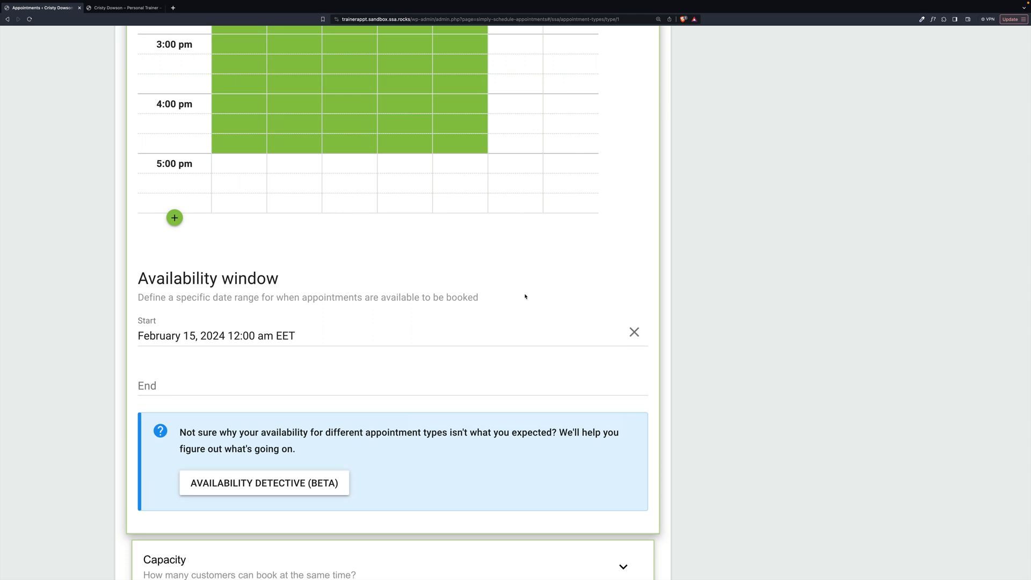
{"action": "scroll", "scroll_direction": "down", "scroll_amount": 3}
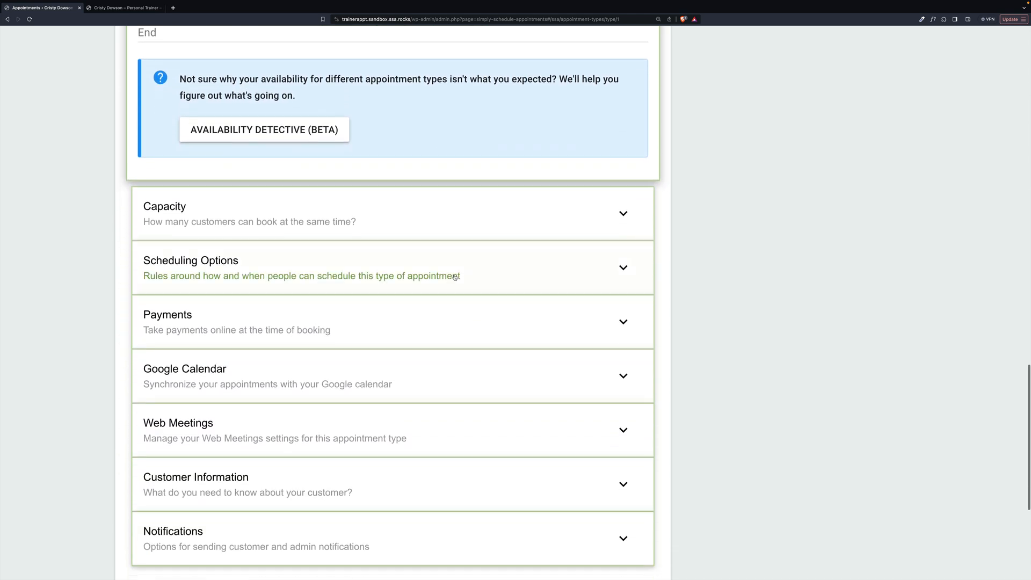
{"action": "scroll", "scroll_direction": "down", "scroll_amount": 3}
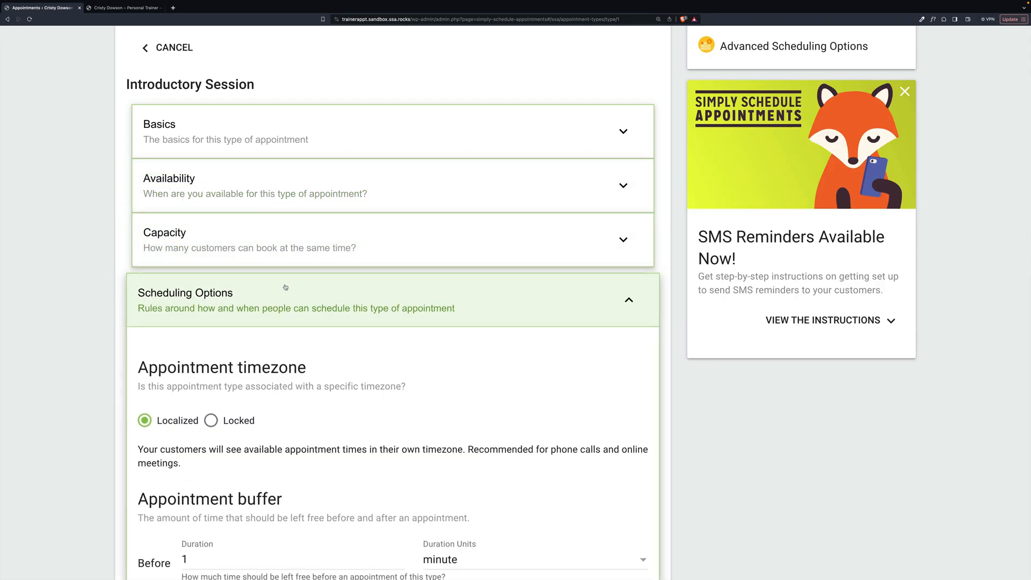
Scroll the Scheduling Options to the timezone, 0-minute buffer and 3-hour notice settings
{"action": "scroll", "scroll_direction": "down", "scroll_amount": 3}
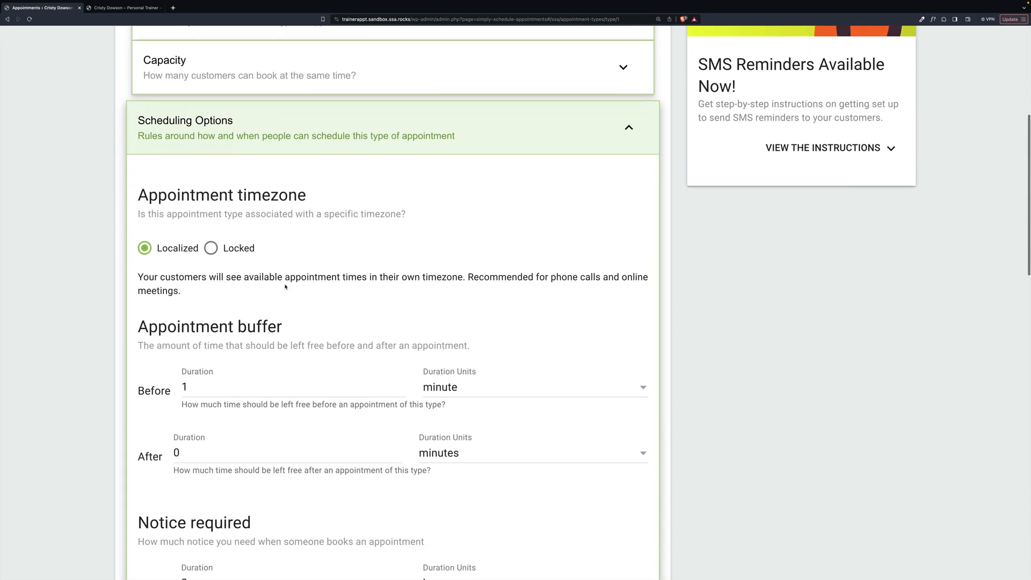
{"action": "scroll", "scroll_direction": "down", "scroll_amount": 3}
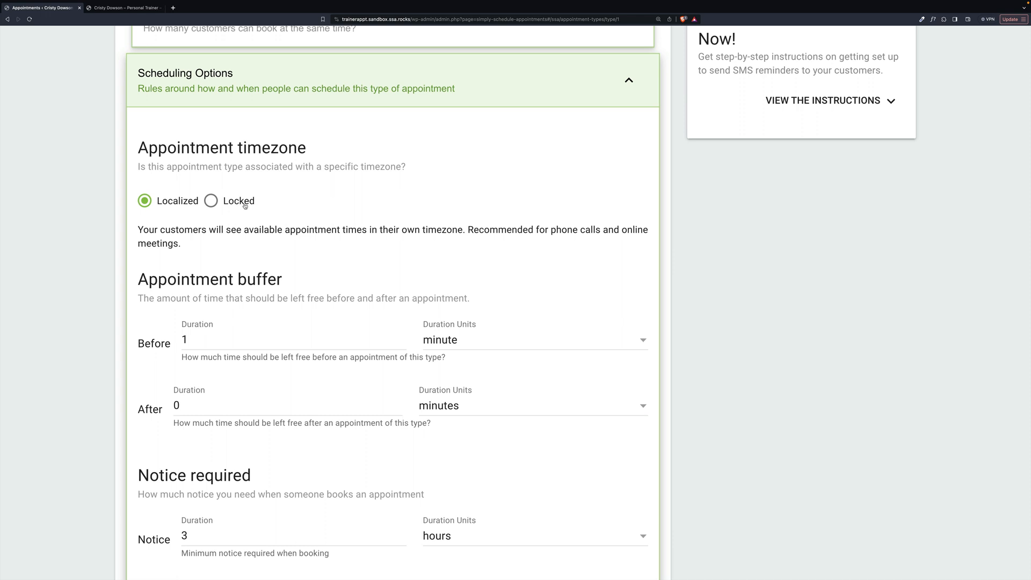
{"action": "mouse_move", "coordinate": [601, 230]}
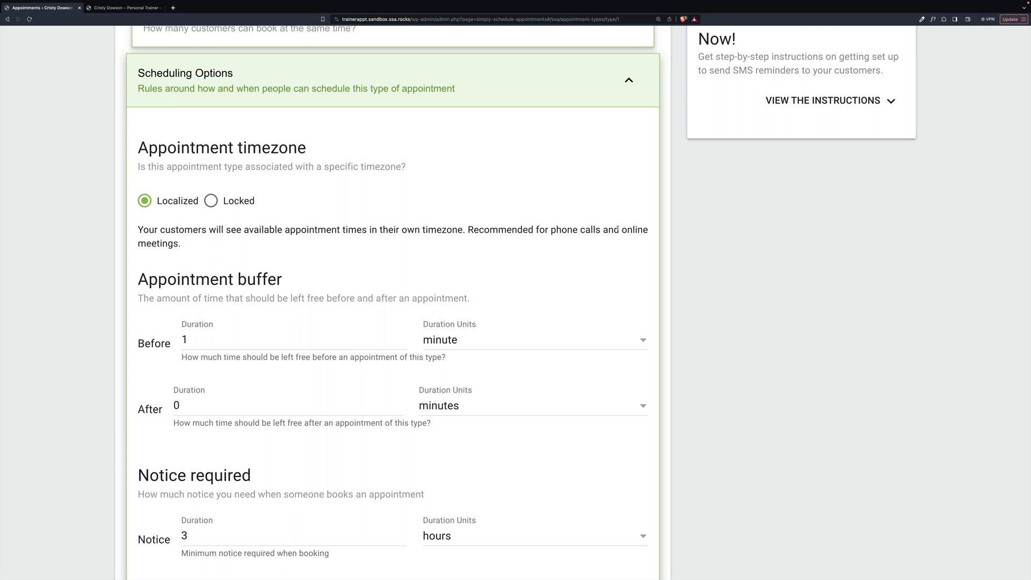
Choose Locked timezone, follow the timezone Edit link and leave the editor without saving
{"action": "left_click", "coordinate": [211, 200]}
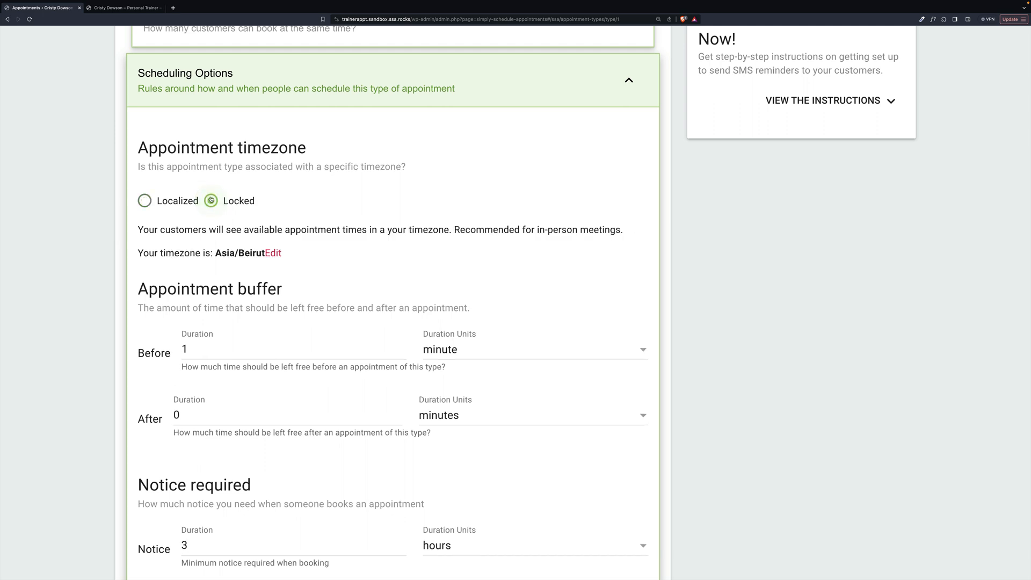
{"action": "left_click", "coordinate": [210, 200]}
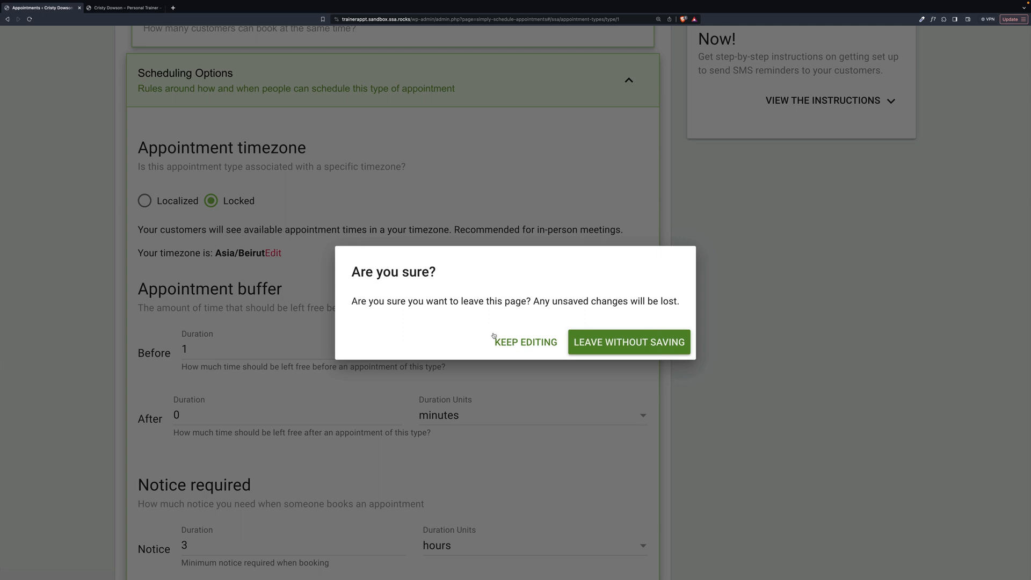
{"action": "left_click", "coordinate": [525, 342]}
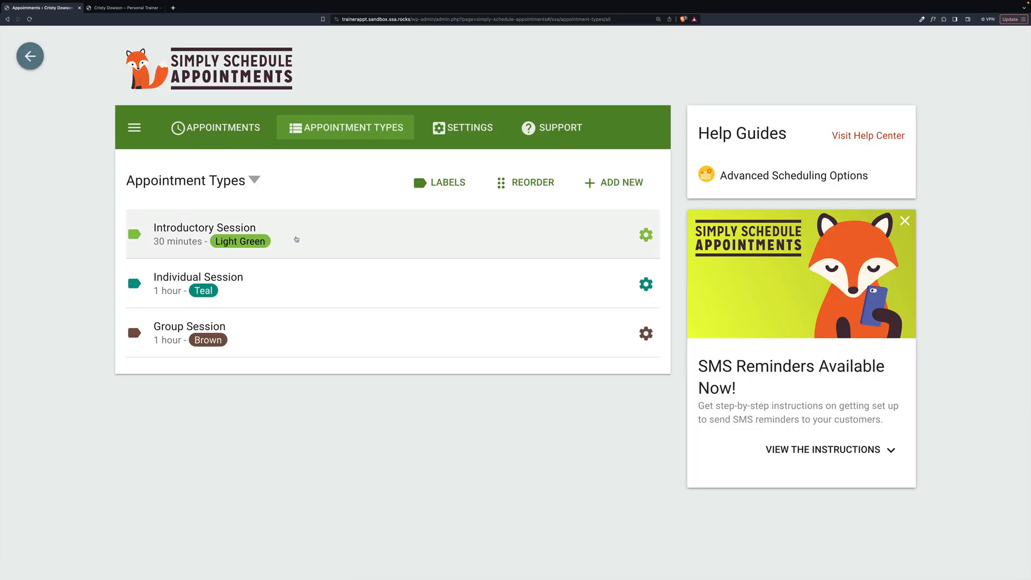
In General Settings, switch the business timezone from Asia/Beirut to America/Detroit
{"action": "left_click", "coordinate": [204, 235]}
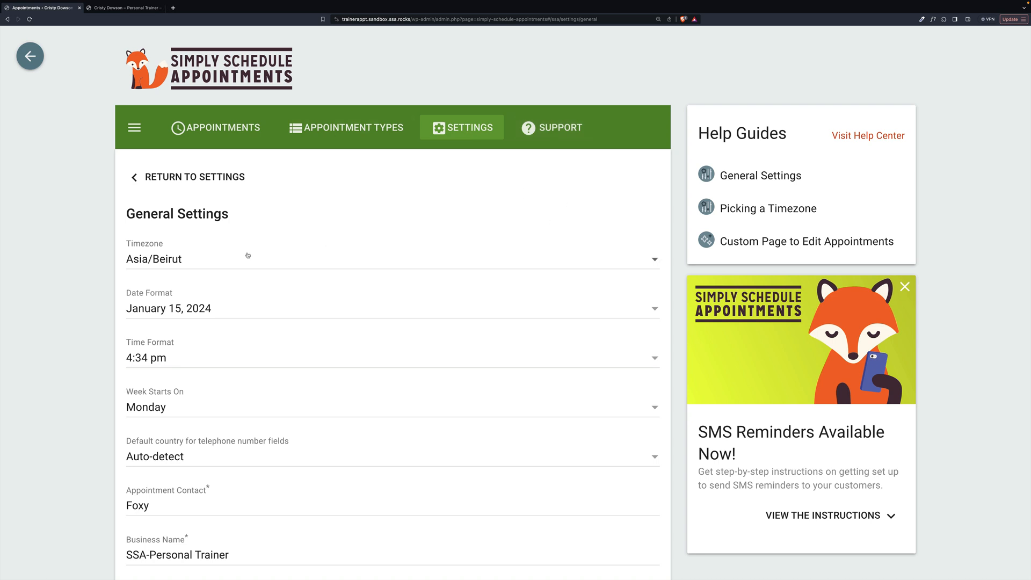
{"action": "left_click", "coordinate": [392, 258]}
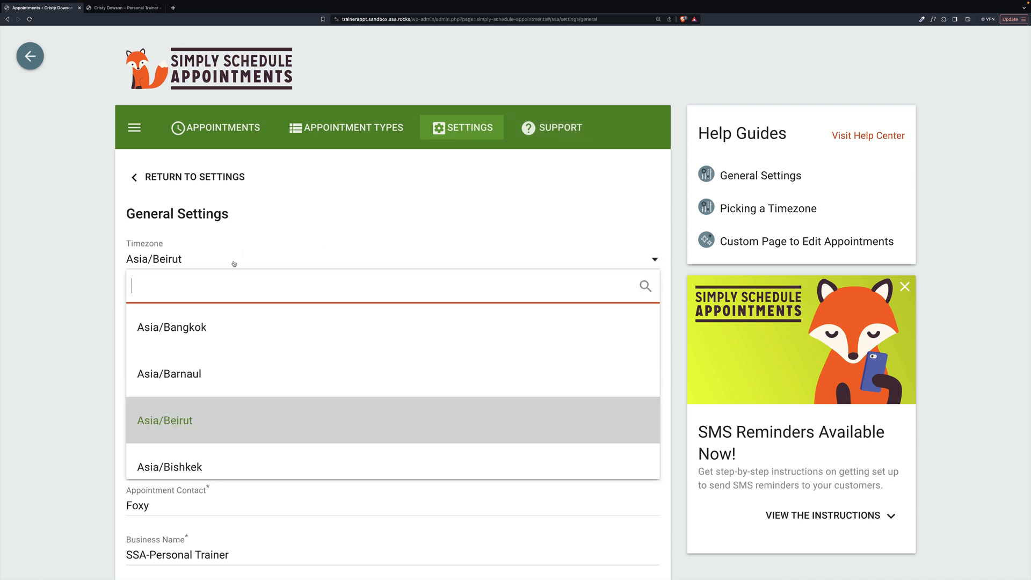
{"action": "type", "text": "det"}
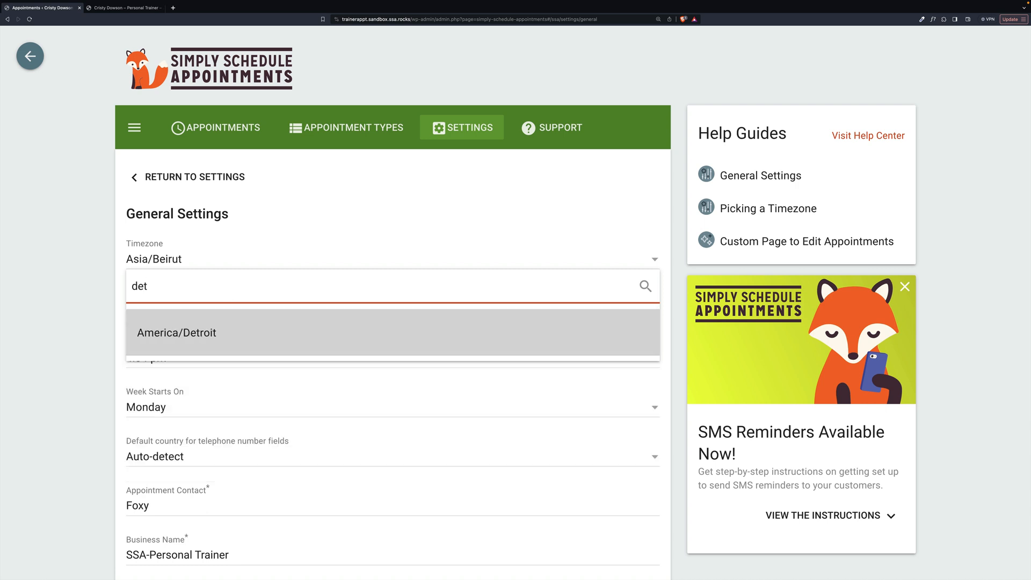
{"action": "left_click", "coordinate": [176, 331]}
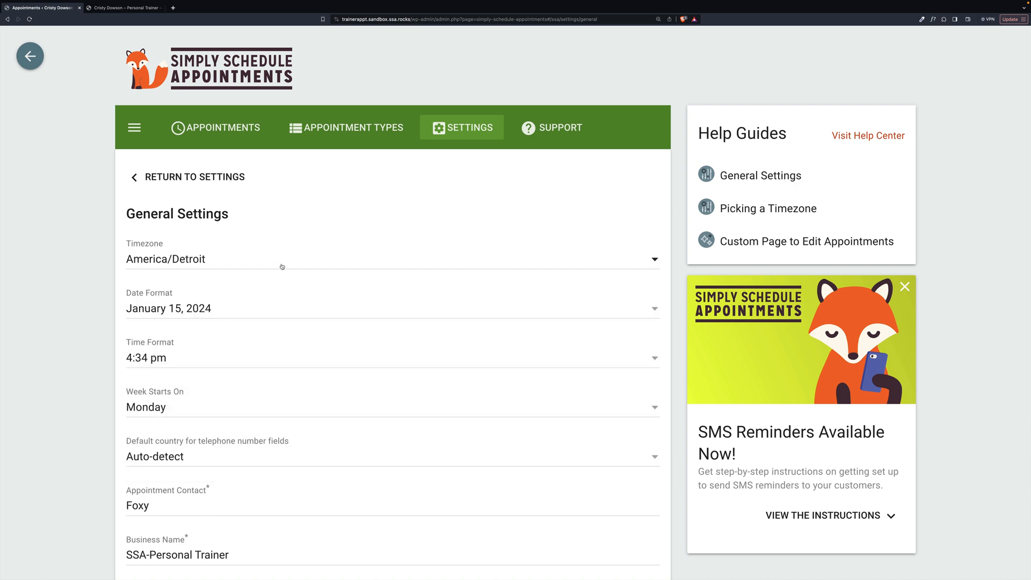
{"action": "scroll", "scroll_direction": "down", "scroll_amount": 3}
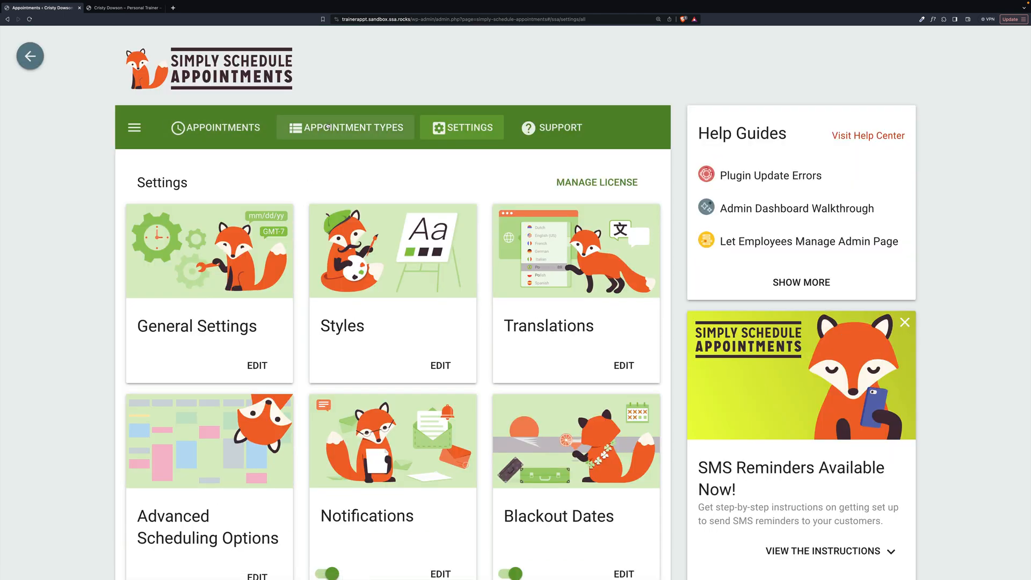
Return to Appointment Types to lock the Introductory Session to America/Detroit
{"action": "left_click", "coordinate": [344, 128]}
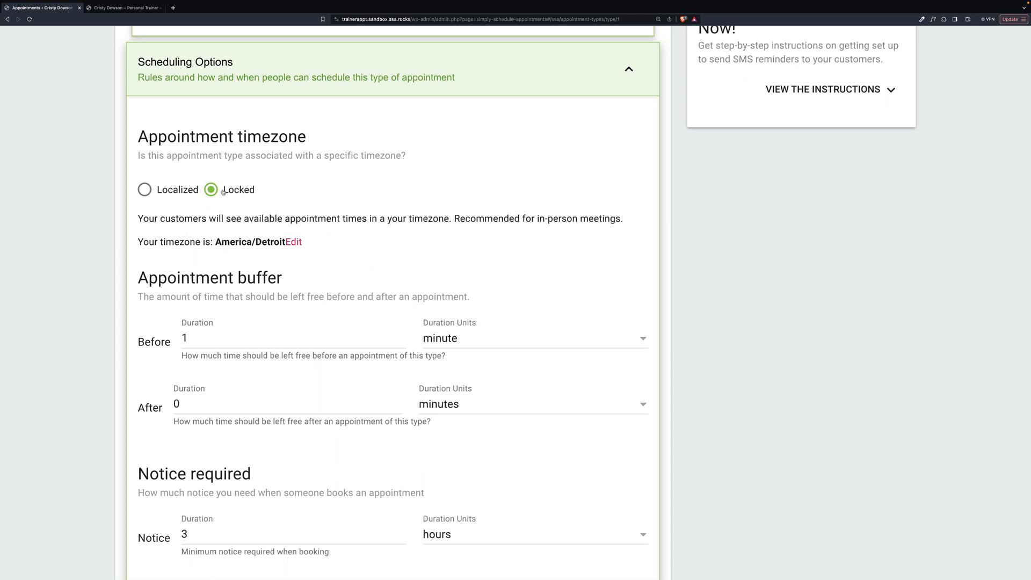
{"action": "mouse_move", "coordinate": [247, 292]}
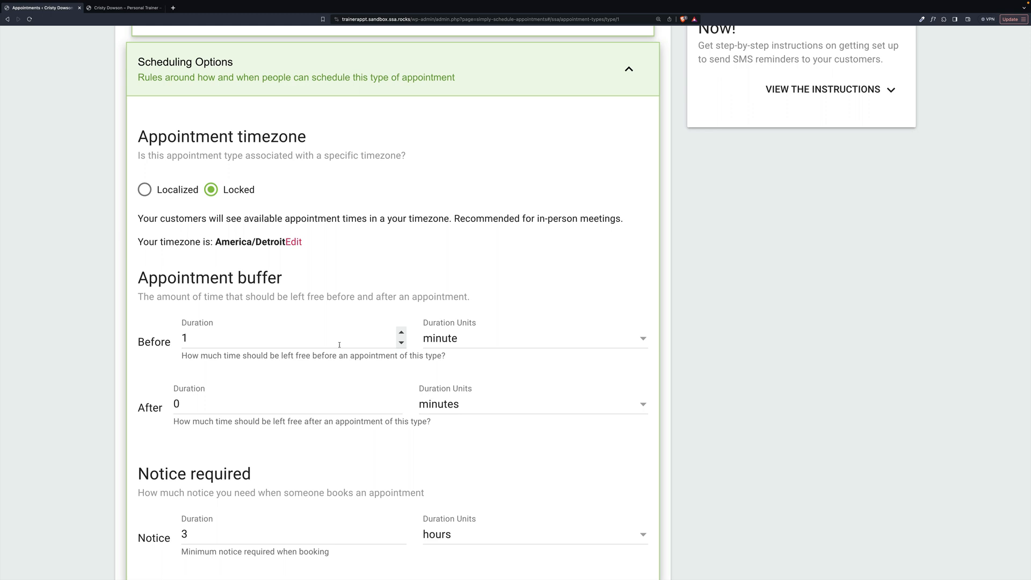
Review the 3-hour notice, 2-week advance limit and per-day cap of 6 appointments
{"action": "scroll", "scroll_direction": "down", "scroll_amount": 3}
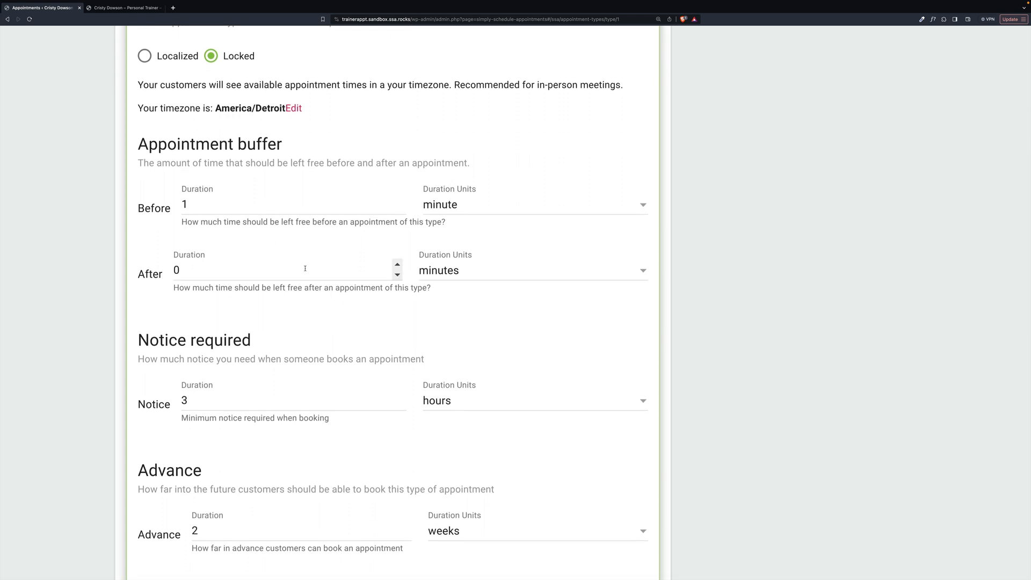
{"action": "scroll", "scroll_direction": "down", "scroll_amount": 3}
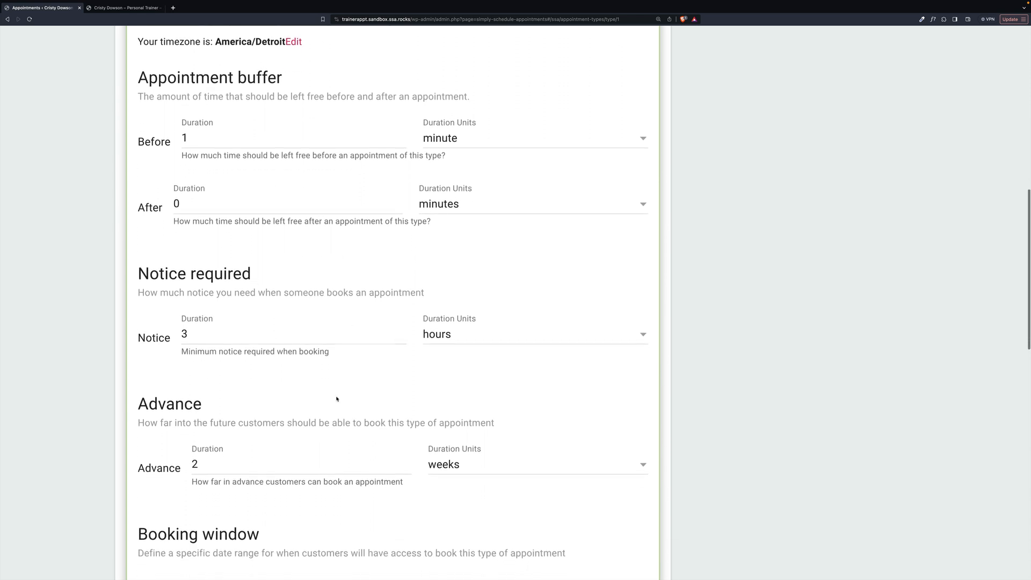
{"action": "scroll", "scroll_direction": "down", "scroll_amount": 3}
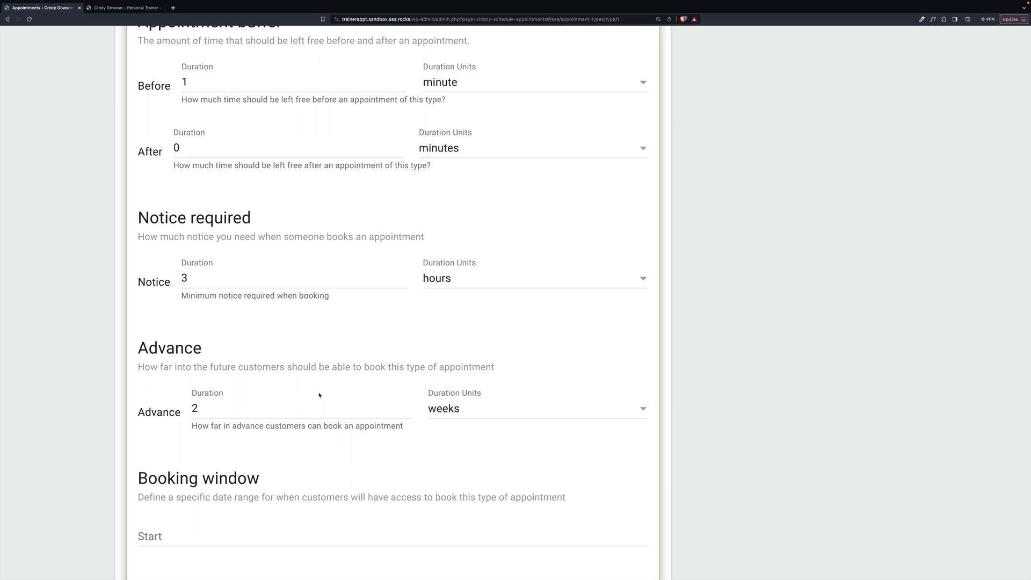
{"action": "scroll", "scroll_direction": "down", "scroll_amount": 3}
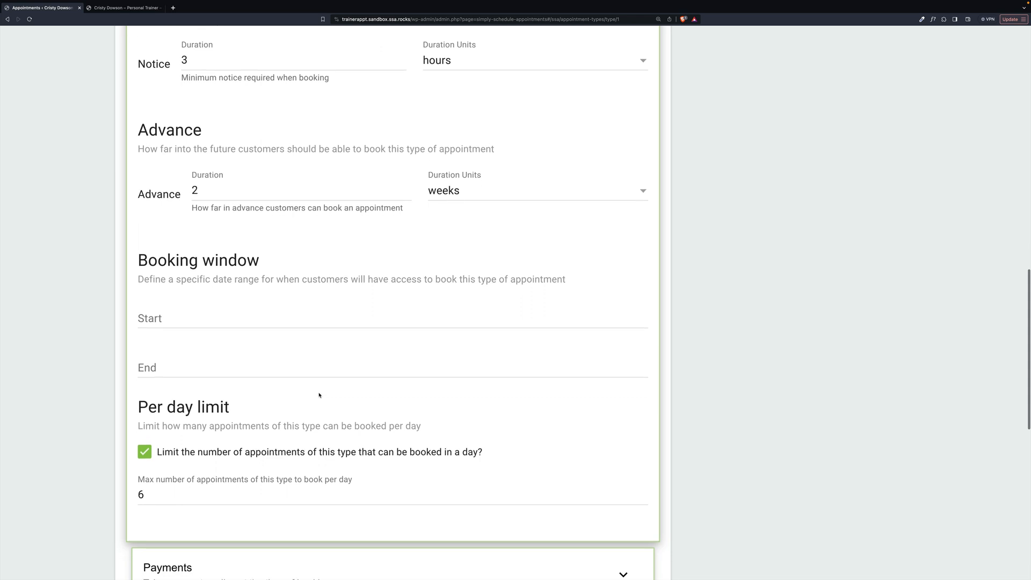
{"action": "mouse_move", "coordinate": [249, 361]}
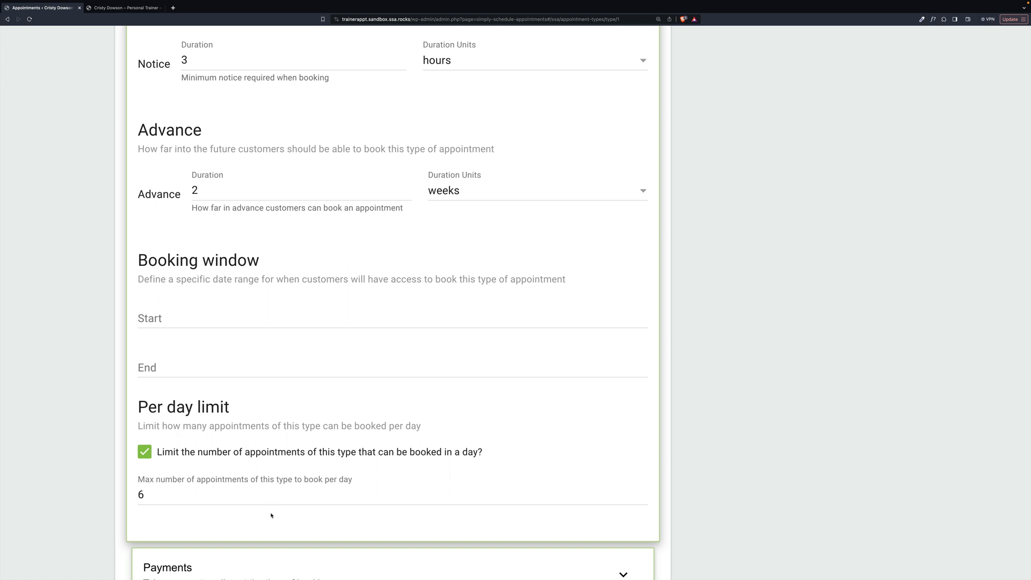
{"action": "mouse_move", "coordinate": [173, 495]}
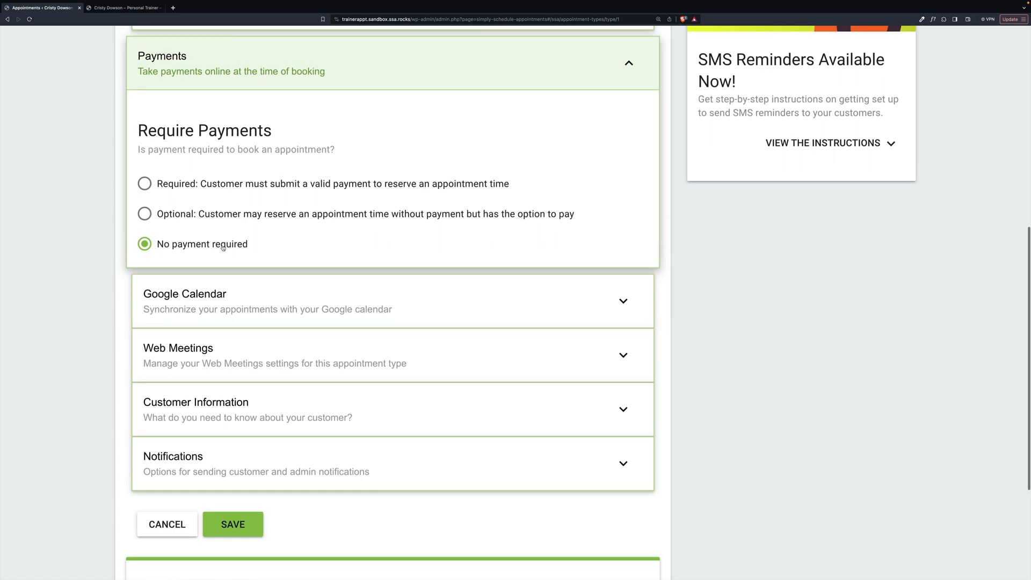
{"action": "mouse_move", "coordinate": [324, 256]}
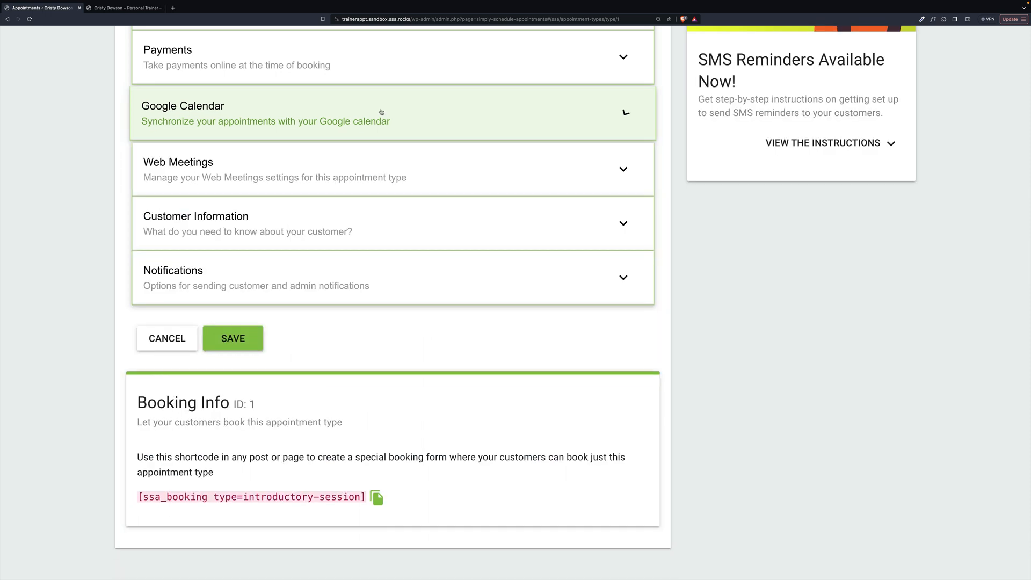
Review Google Calendar sync, cancel the Add Field dialog and save the Introductory Session
{"action": "left_click", "coordinate": [392, 169]}
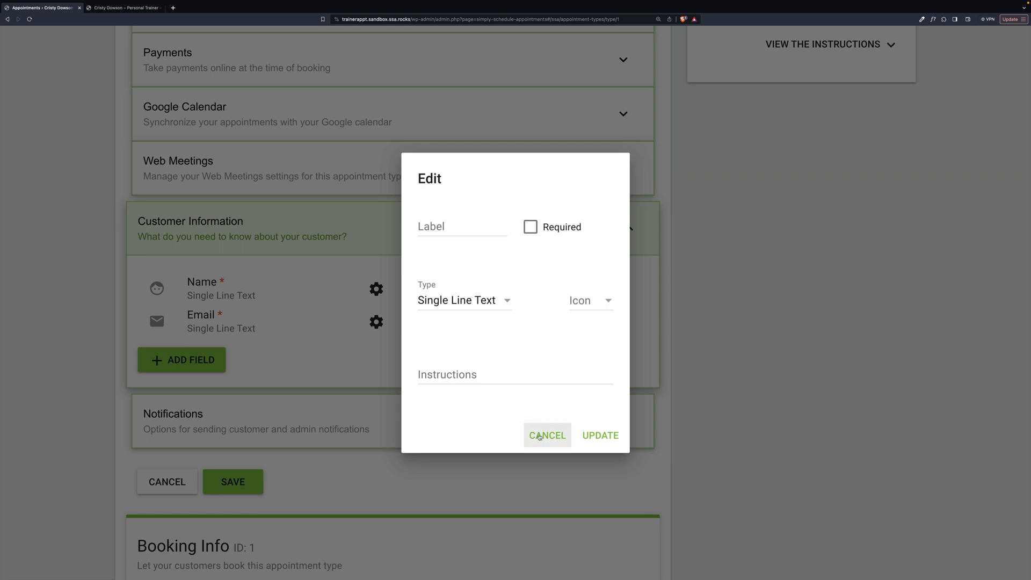
{"action": "left_click", "coordinate": [547, 434]}
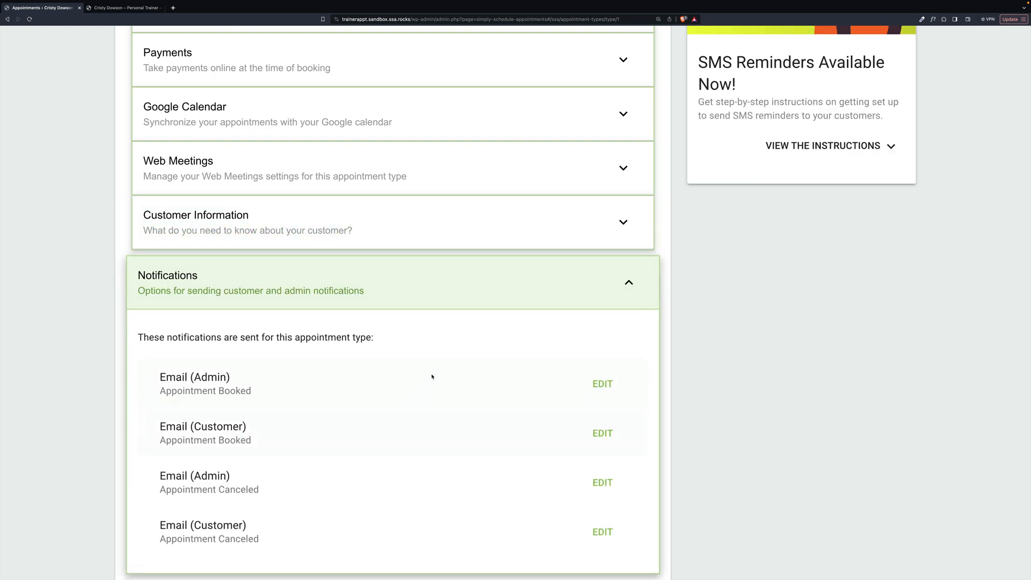
{"action": "scroll", "scroll_direction": "down", "scroll_amount": 3}
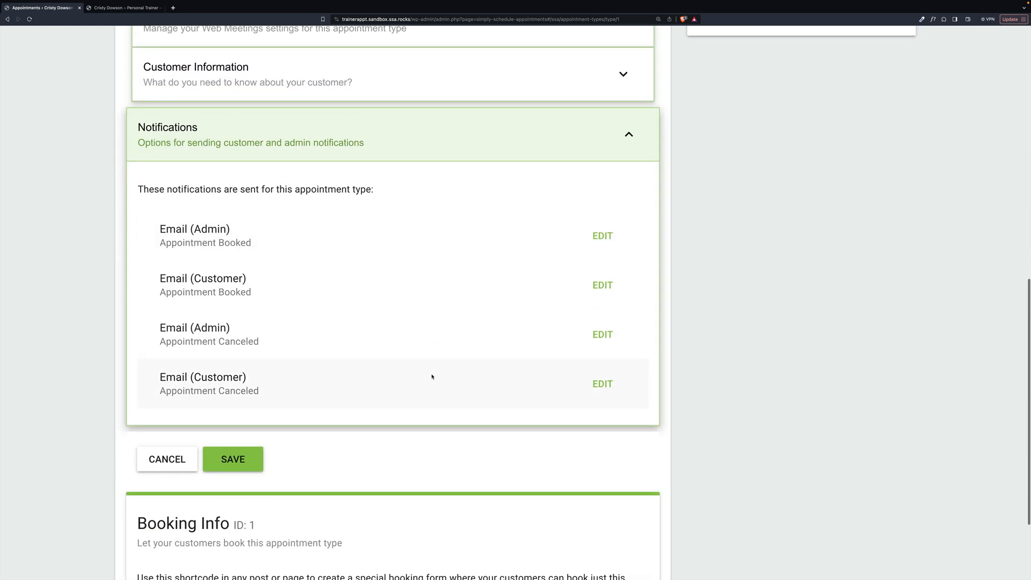
{"action": "left_click", "coordinate": [232, 459]}
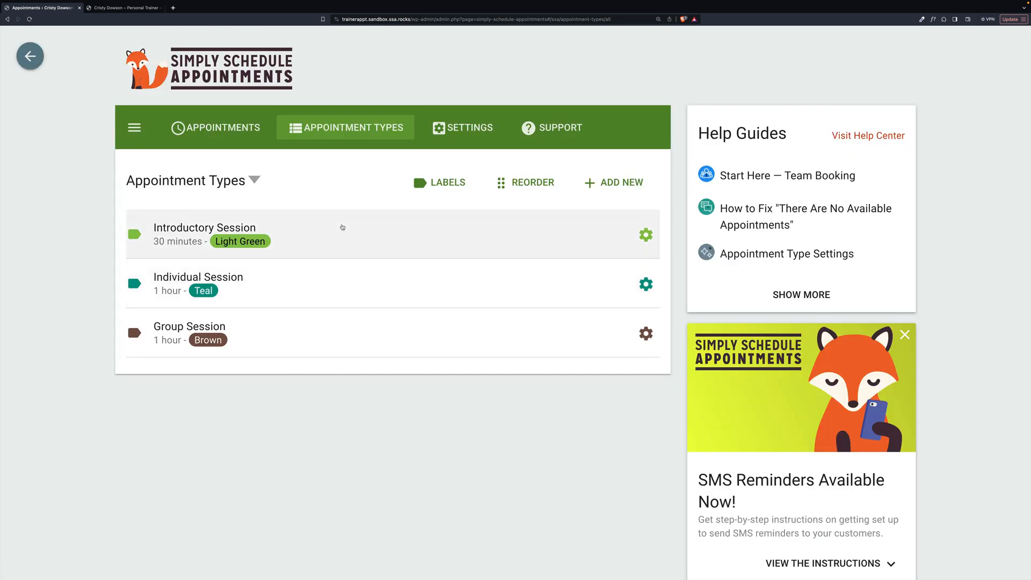
{"action": "left_click", "coordinate": [198, 277]}
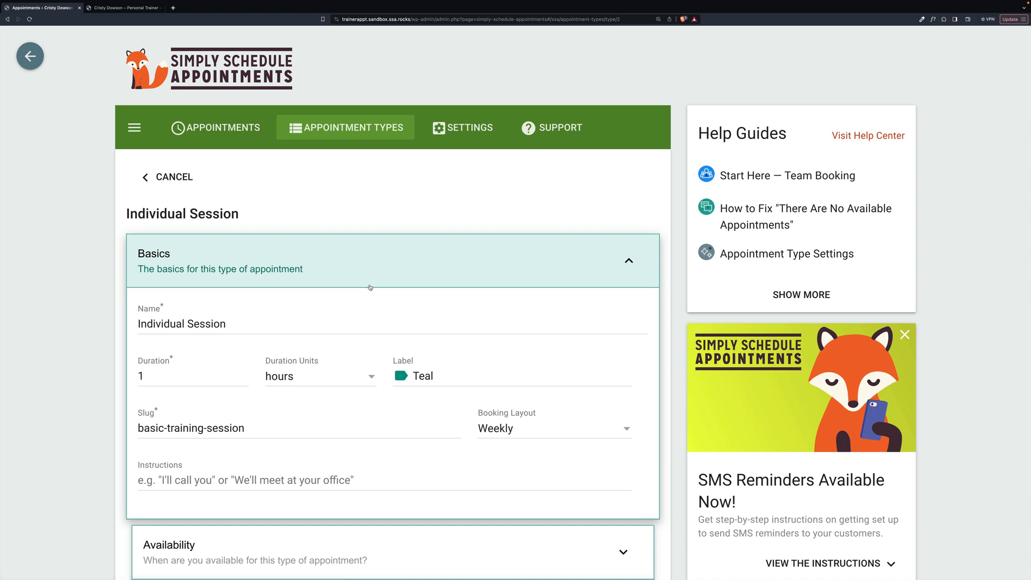
{"action": "scroll", "scroll_direction": "down", "scroll_amount": 3}
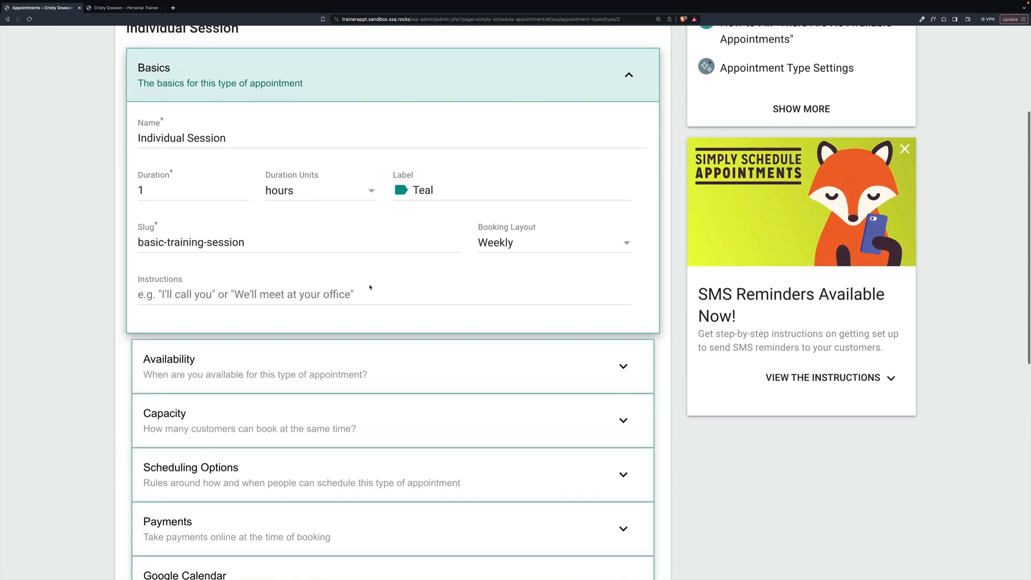
{"action": "scroll", "scroll_direction": "down", "scroll_amount": 3}
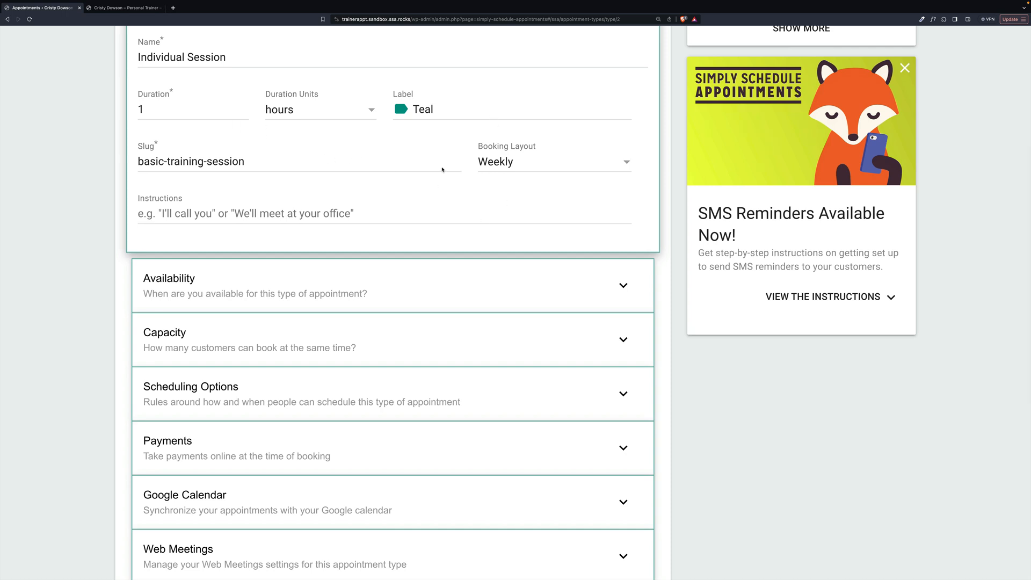
{"action": "scroll", "scroll_direction": "down", "scroll_amount": 3}
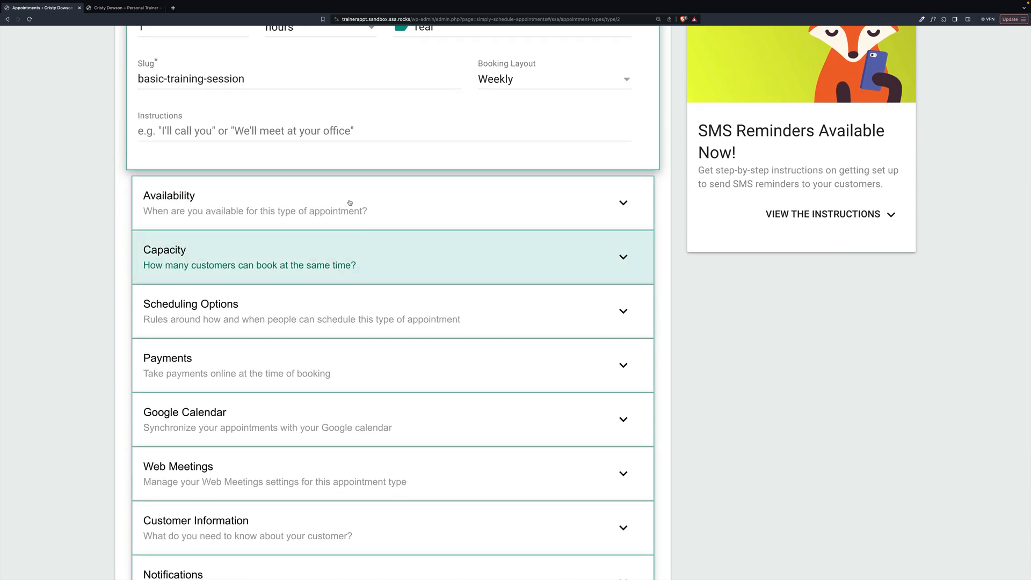
{"action": "scroll", "scroll_direction": "down", "scroll_amount": 3}
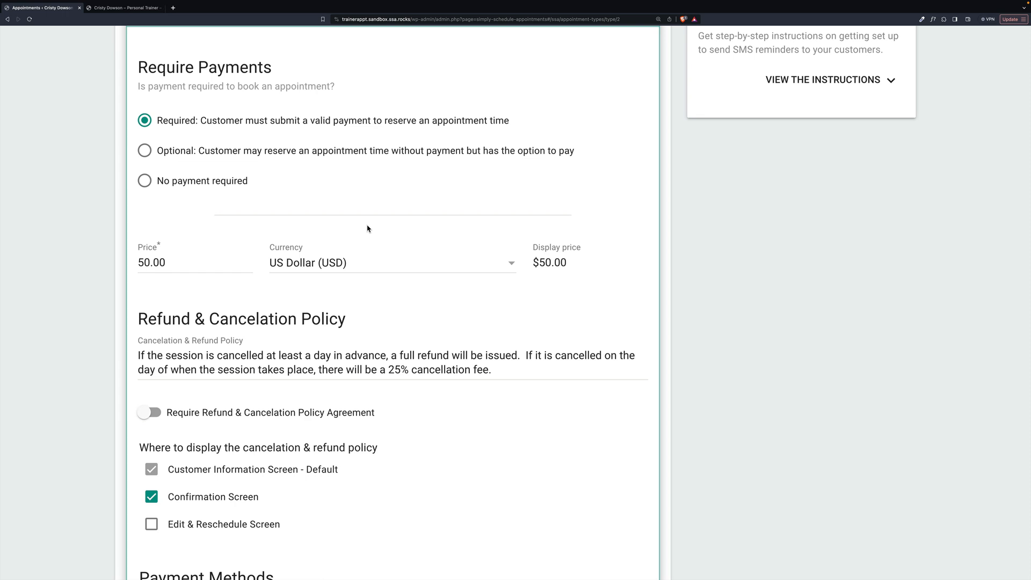
{"action": "scroll", "scroll_direction": "down", "scroll_amount": 3}
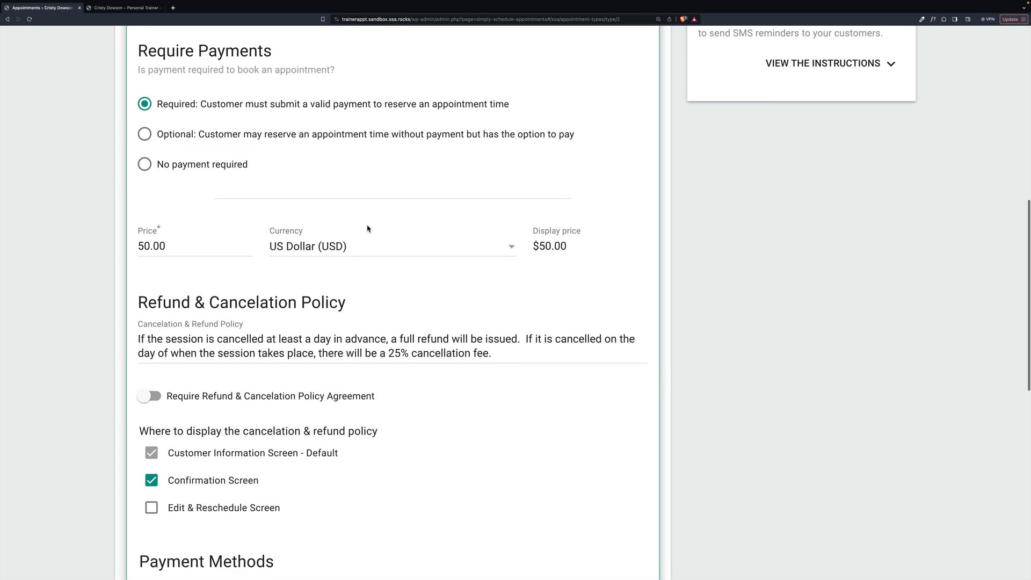
{"action": "scroll", "scroll_direction": "down", "scroll_amount": 3}
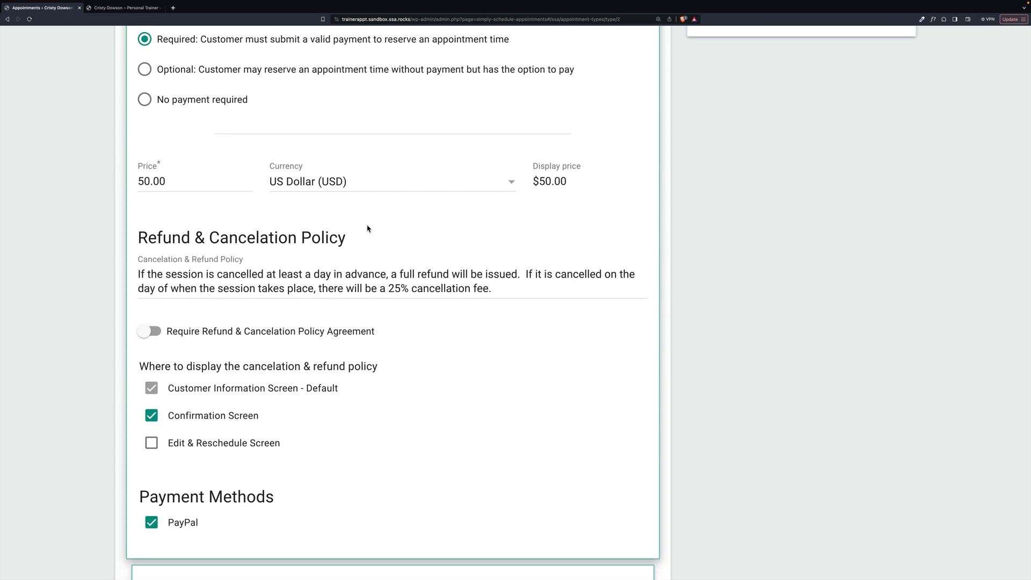
{"action": "scroll", "scroll_direction": "down", "scroll_amount": 3}
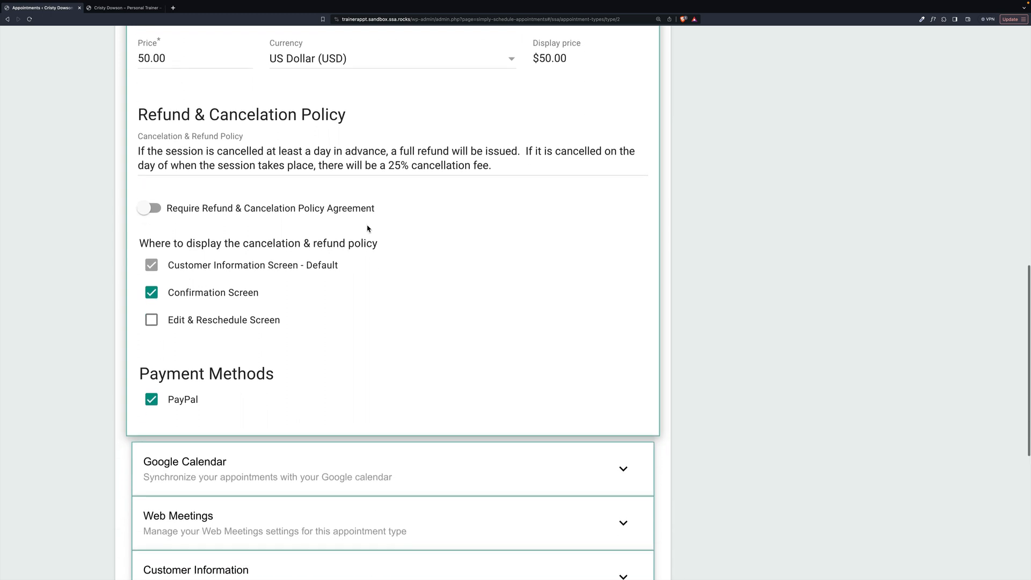
{"action": "scroll", "scroll_direction": "down", "scroll_amount": 3}
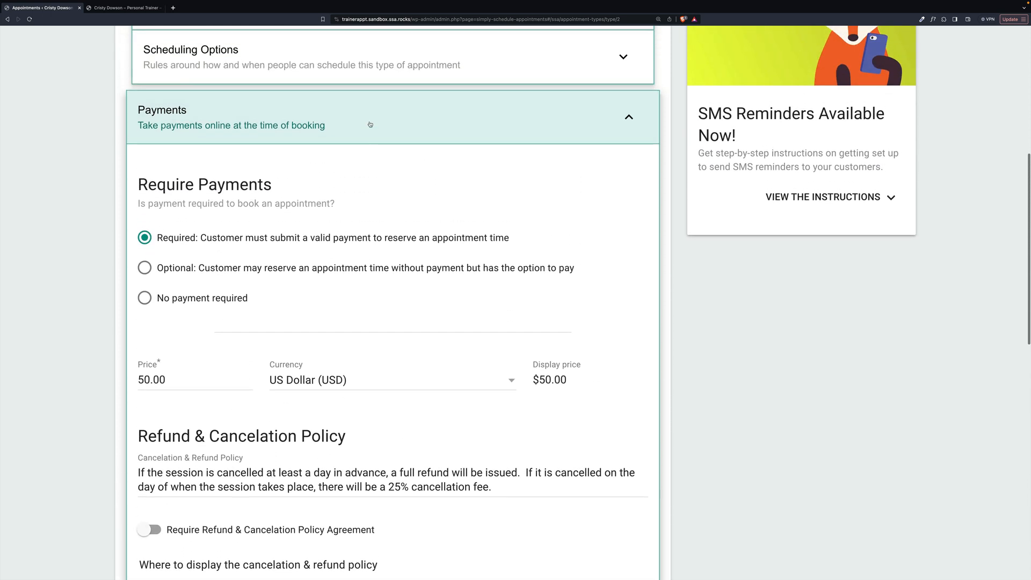
{"action": "left_click", "coordinate": [626, 116]}
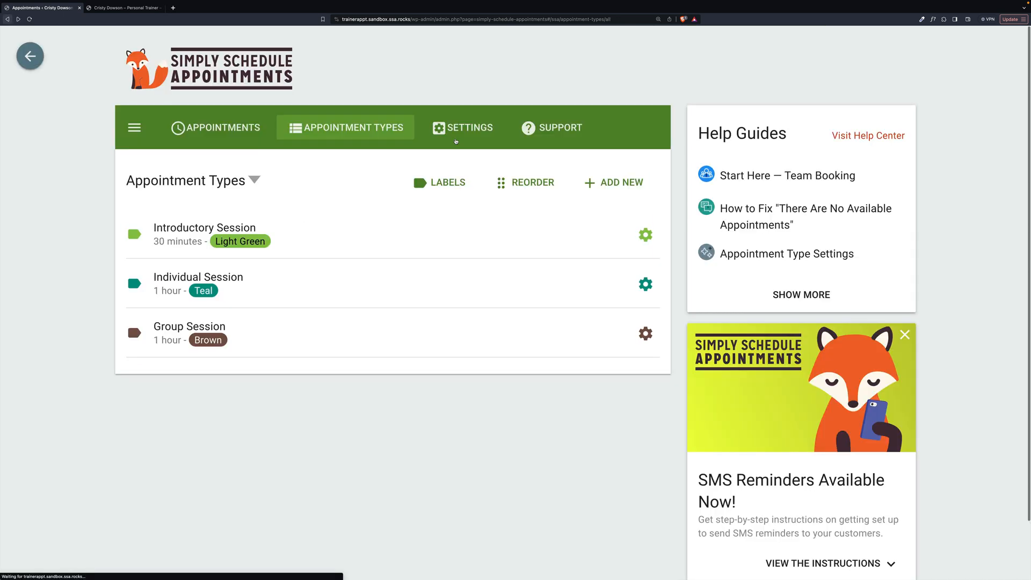
{"action": "mouse_move", "coordinate": [358, 339]}
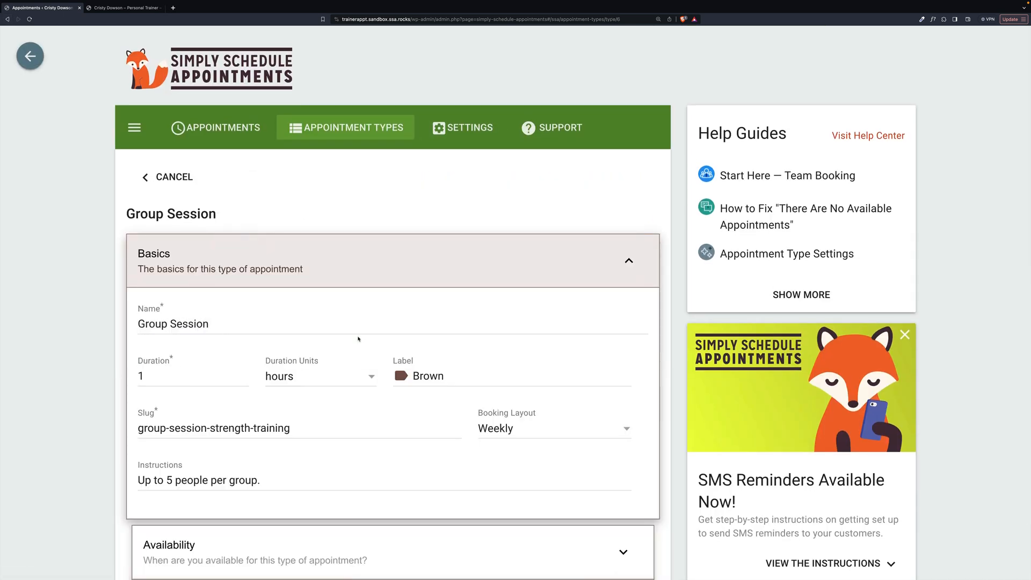
Scroll down to the Group Session's Availability section showing daily 12:00 pm to 8:00 pm blocks
{"action": "scroll", "scroll_direction": "down", "scroll_amount": 3}
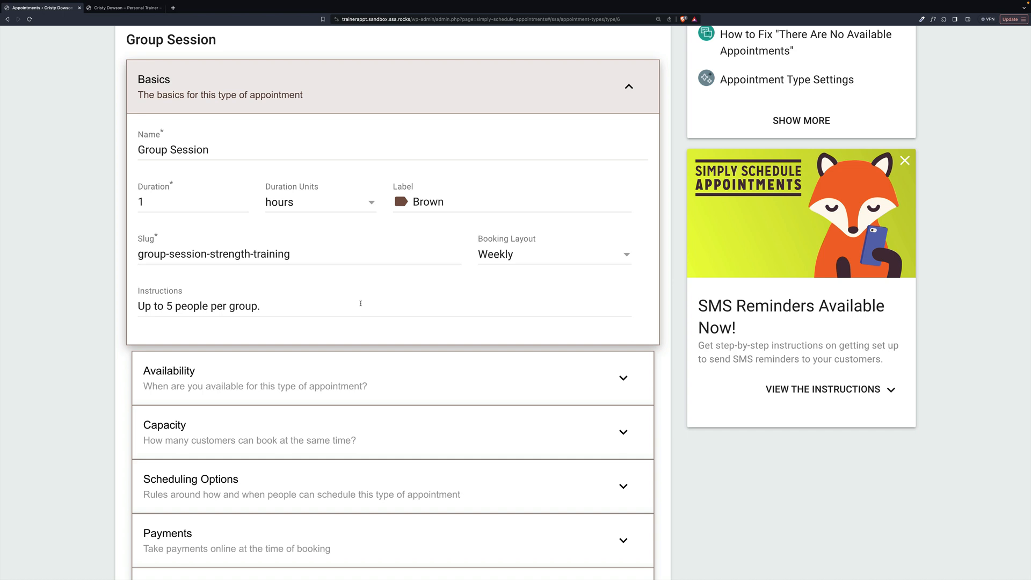
{"action": "scroll", "scroll_direction": "down", "scroll_amount": 3}
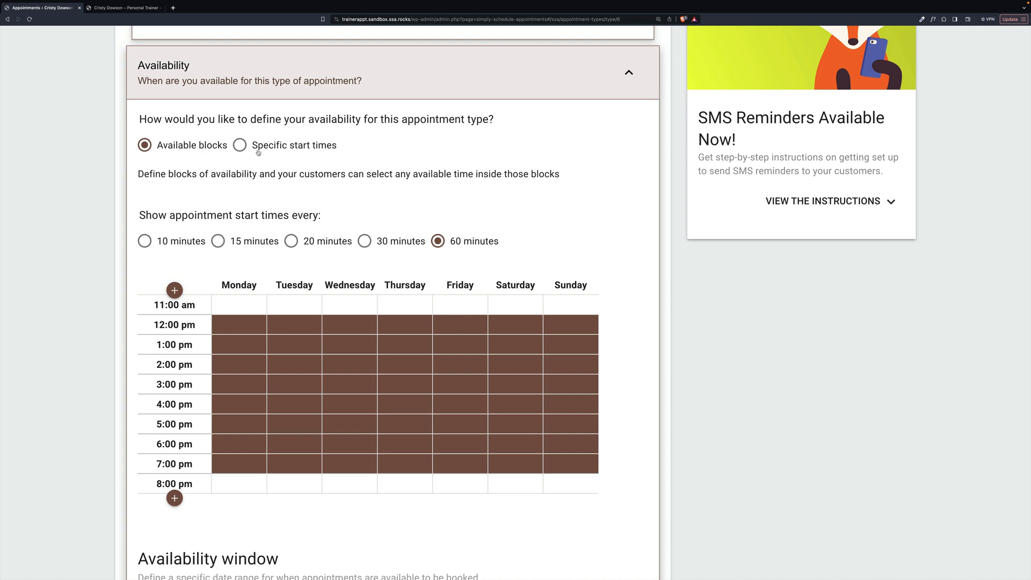
Switch Group Session availability to specific start times and clear the existing afternoon times
{"action": "left_click", "coordinate": [239, 145]}
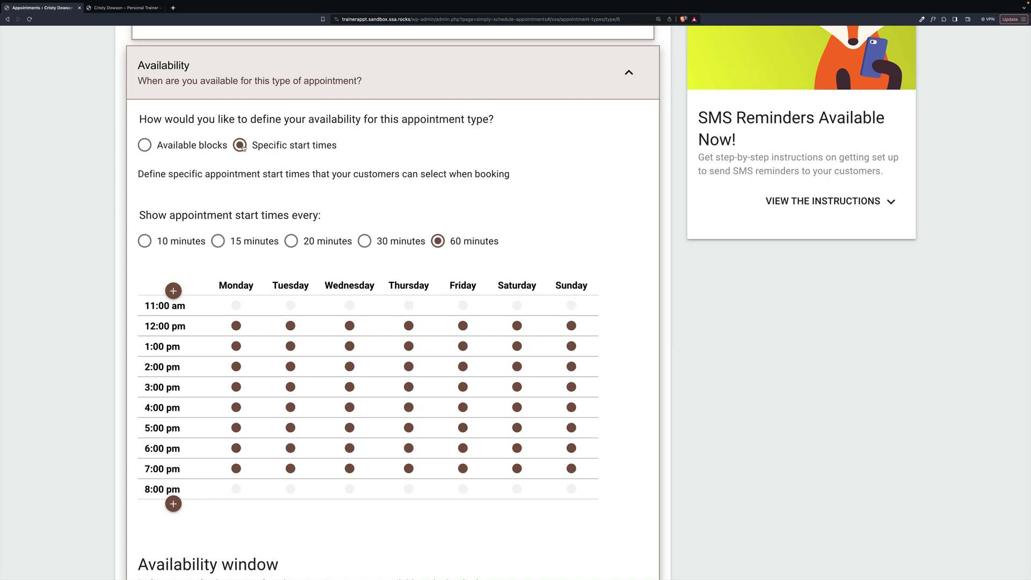
{"action": "left_click", "coordinate": [241, 144]}
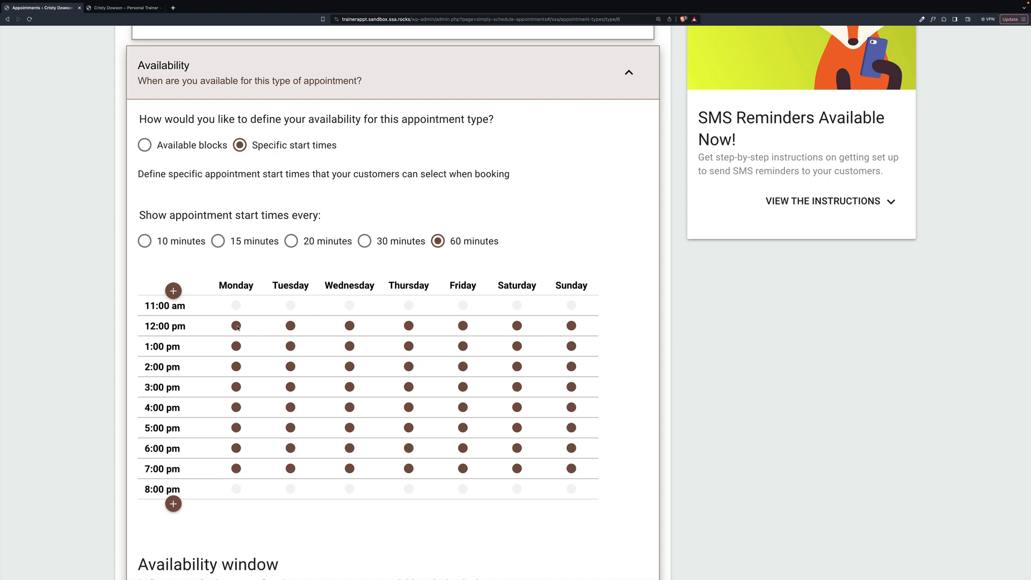
{"action": "left_click", "coordinate": [237, 325]}
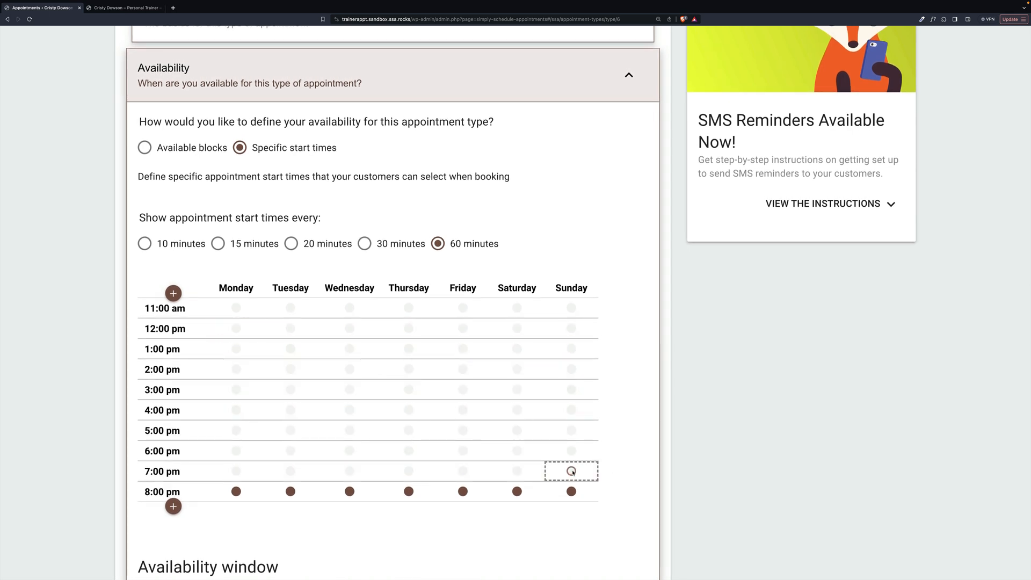
{"action": "scroll", "scroll_direction": "down", "scroll_amount": 3}
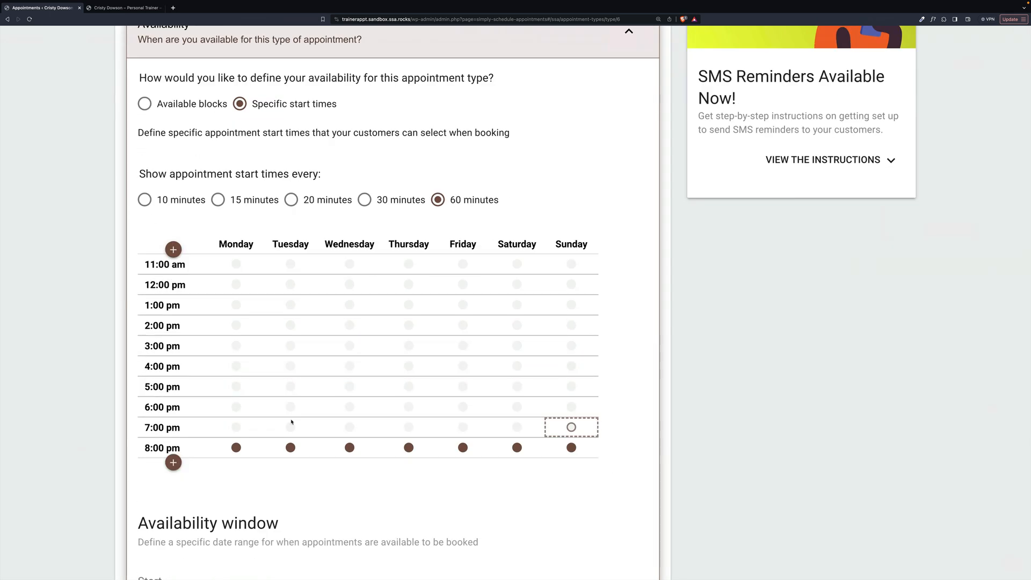
{"action": "mouse_move", "coordinate": [384, 360]}
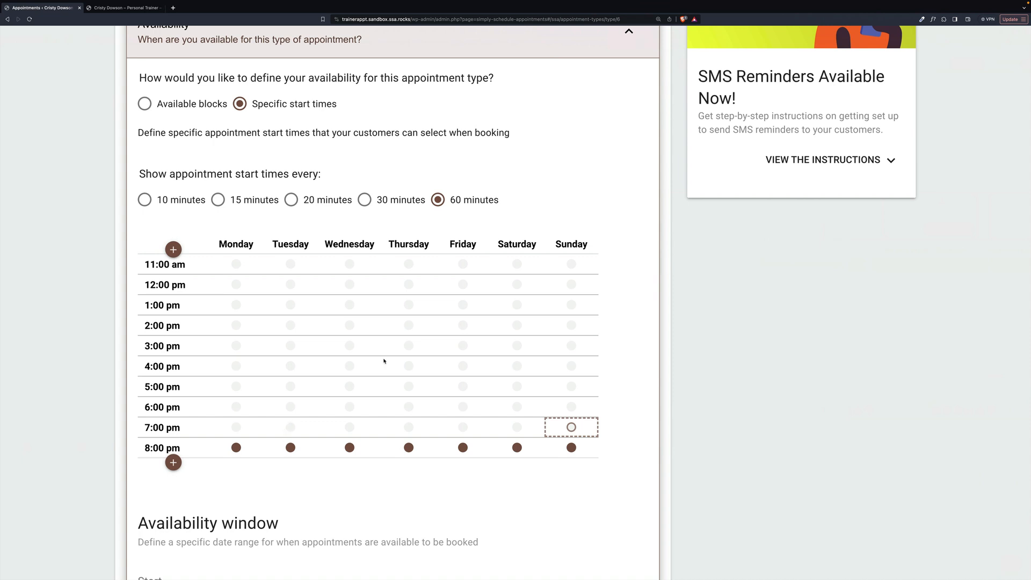
{"action": "mouse_move", "coordinate": [225, 439]}
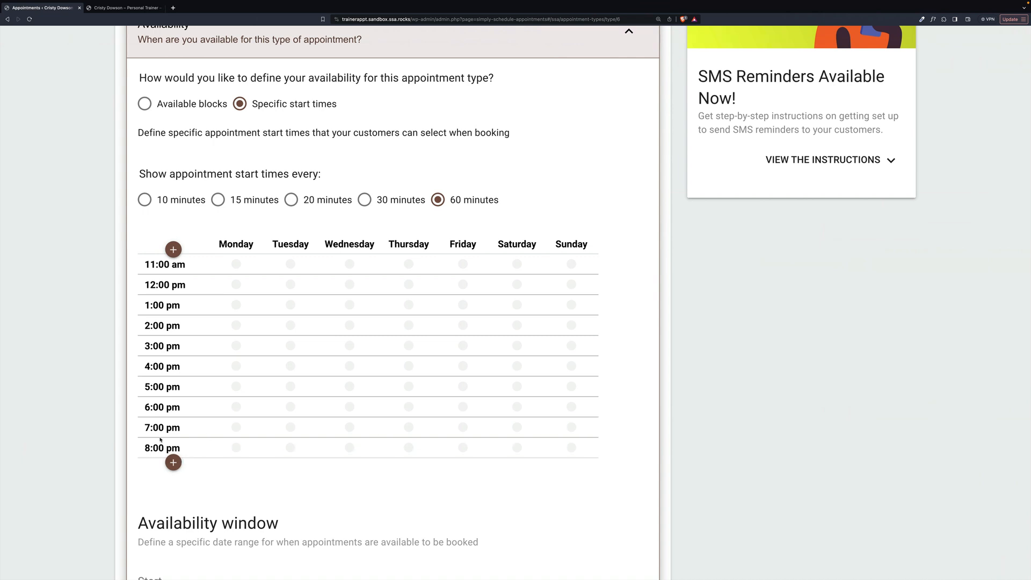
Set 7:00 pm start times Monday to Saturday and add 12:00 pm on Saturday
{"action": "left_click", "coordinate": [162, 427]}
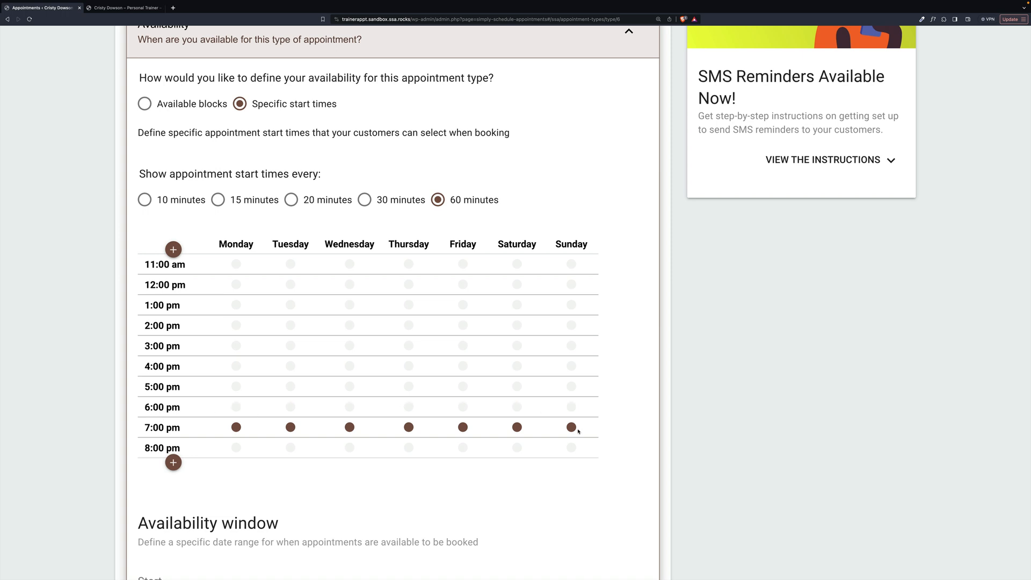
{"action": "mouse_move", "coordinate": [495, 427]}
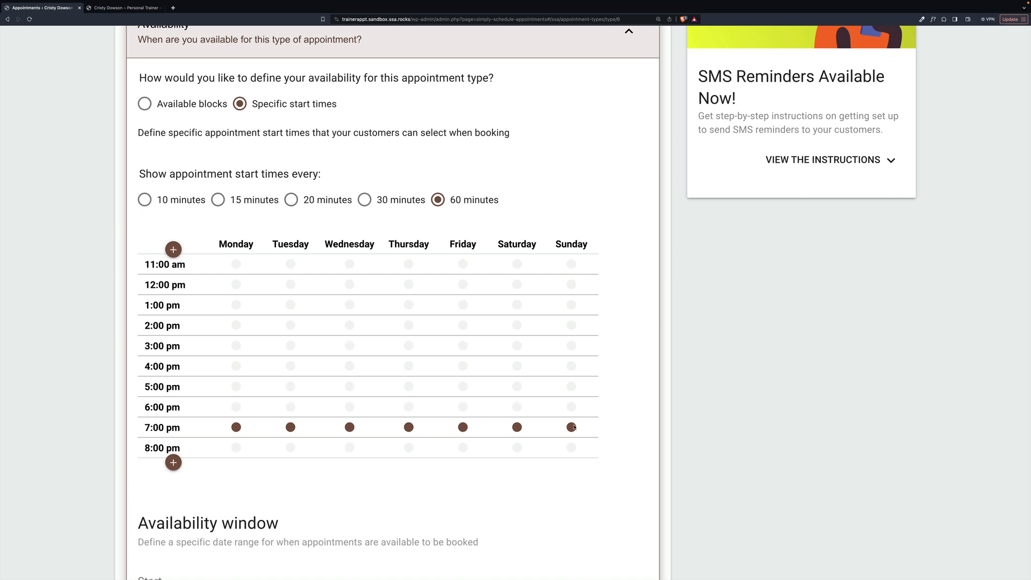
{"action": "left_click", "coordinate": [571, 426]}
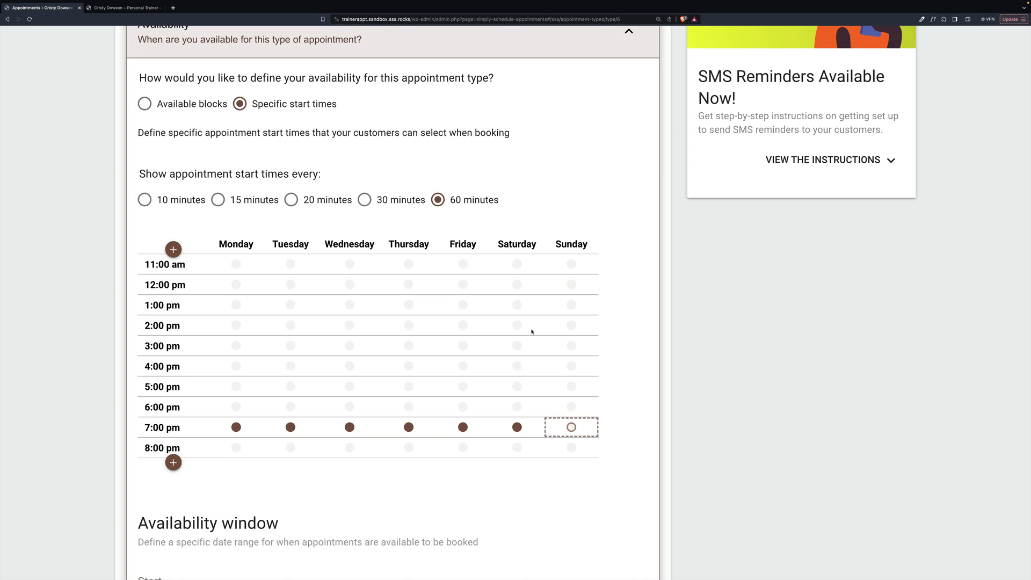
{"action": "mouse_move", "coordinate": [519, 289]}
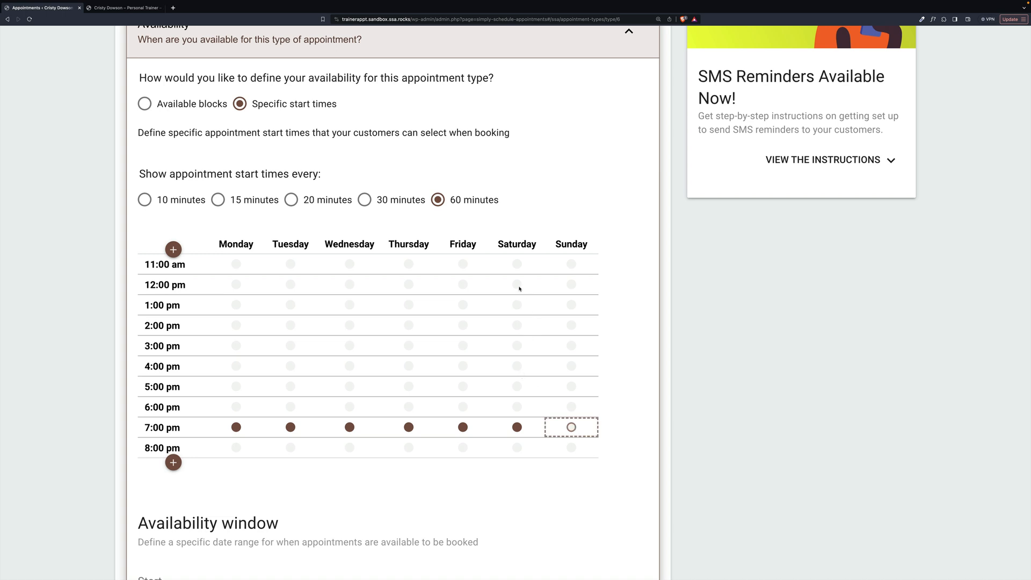
{"action": "left_click", "coordinate": [516, 284]}
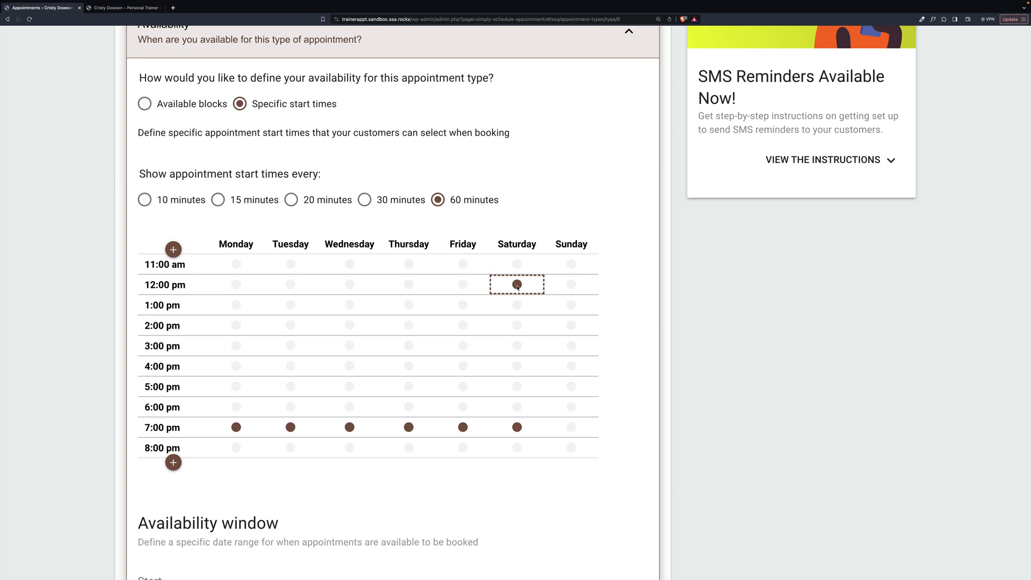
{"action": "mouse_move", "coordinate": [518, 288]}
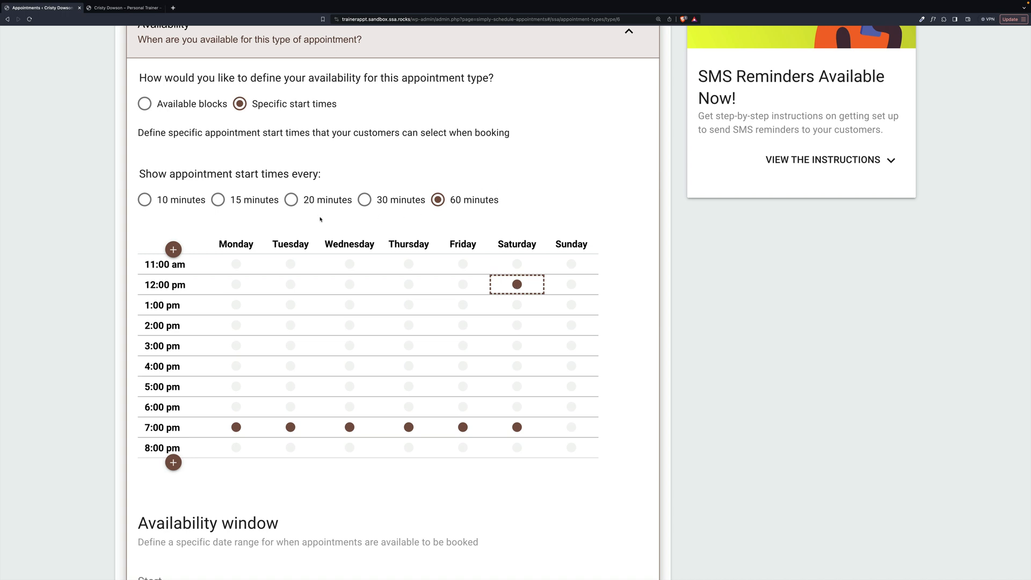
Keep the Group Session's capacity as a group event of up to 5
{"action": "scroll", "scroll_direction": "down", "scroll_amount": 3}
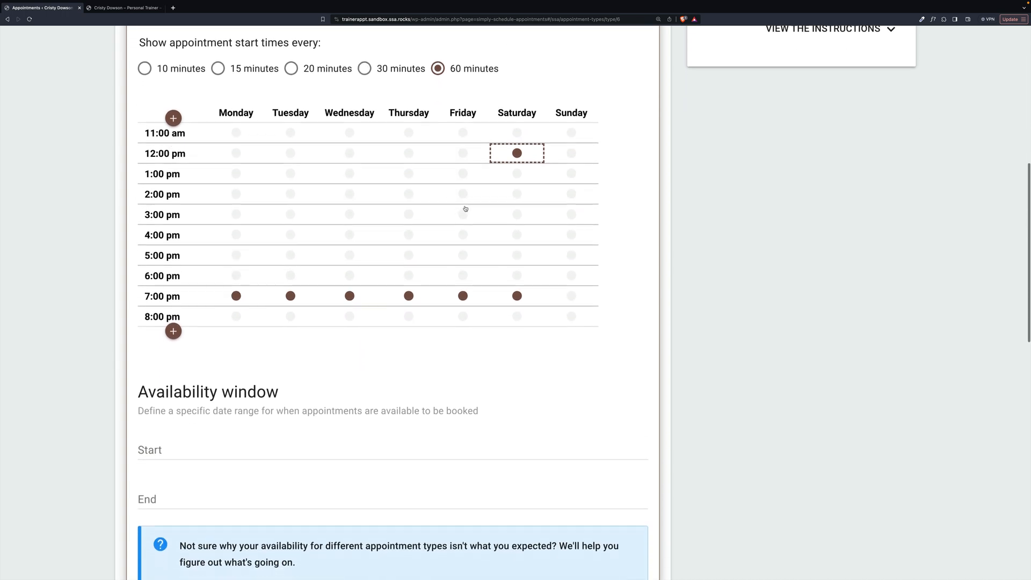
{"action": "scroll", "scroll_direction": "down", "scroll_amount": 3}
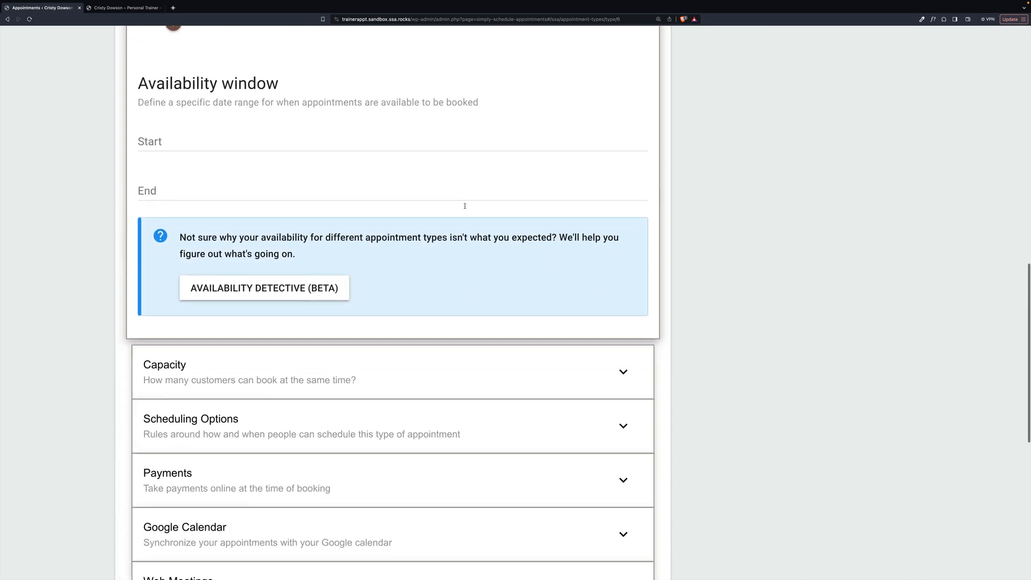
{"action": "scroll", "scroll_direction": "down", "scroll_amount": 3}
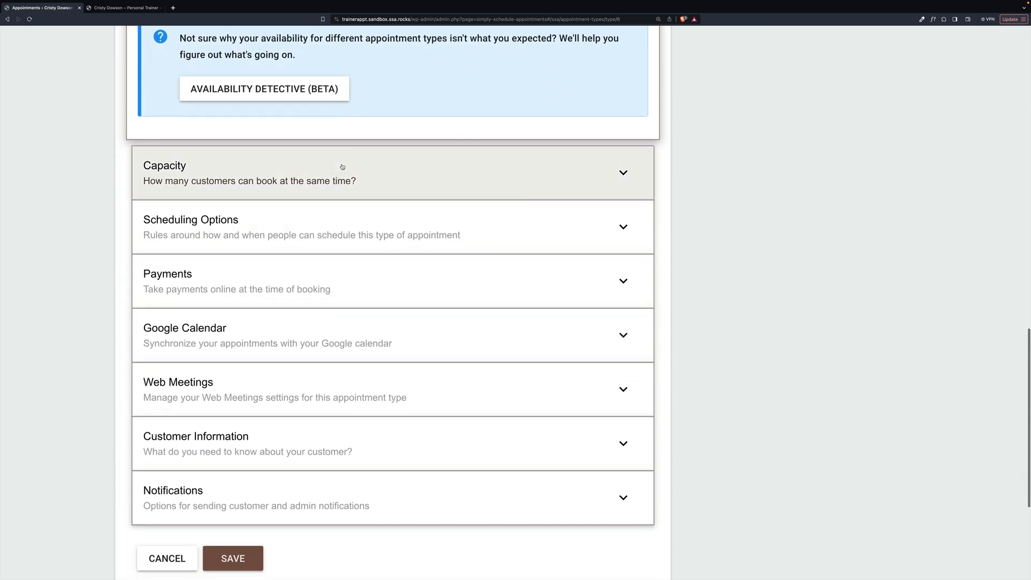
{"action": "scroll", "scroll_direction": "down", "scroll_amount": 3}
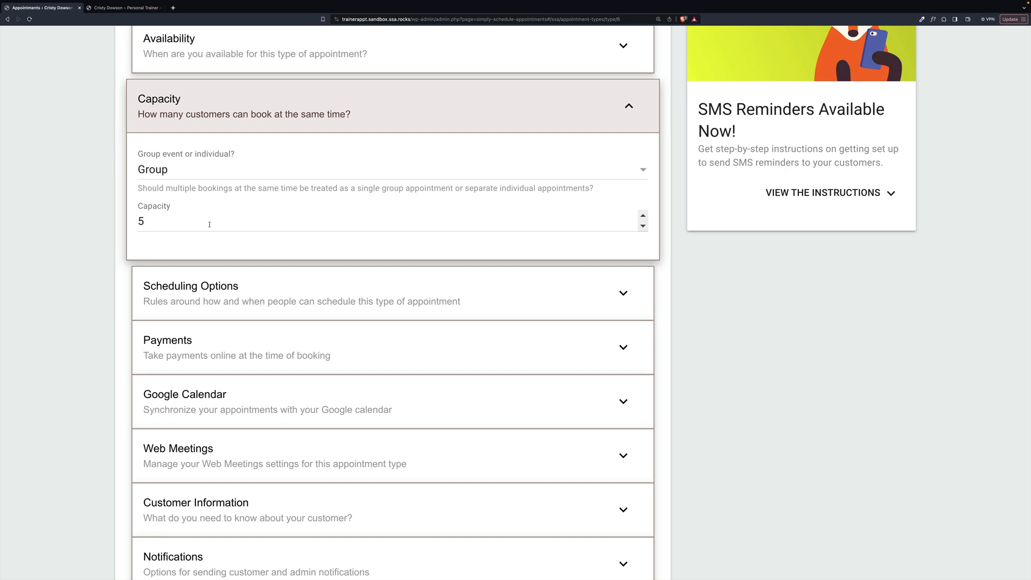
{"action": "left_click", "coordinate": [391, 169]}
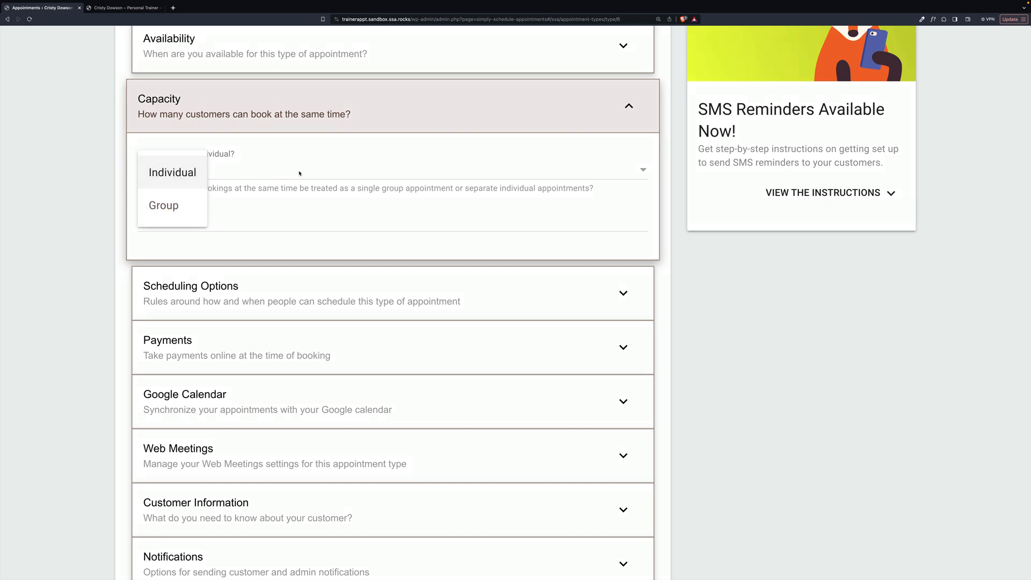
{"action": "left_click", "coordinate": [163, 205]}
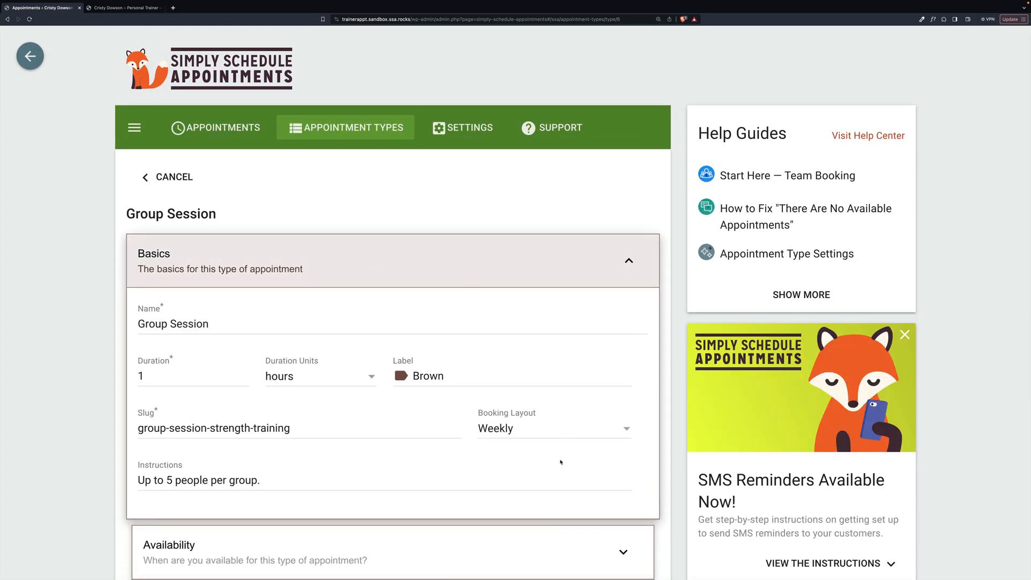
Set the Group Session's booking layout to Monthly
{"action": "left_click", "coordinate": [552, 428]}
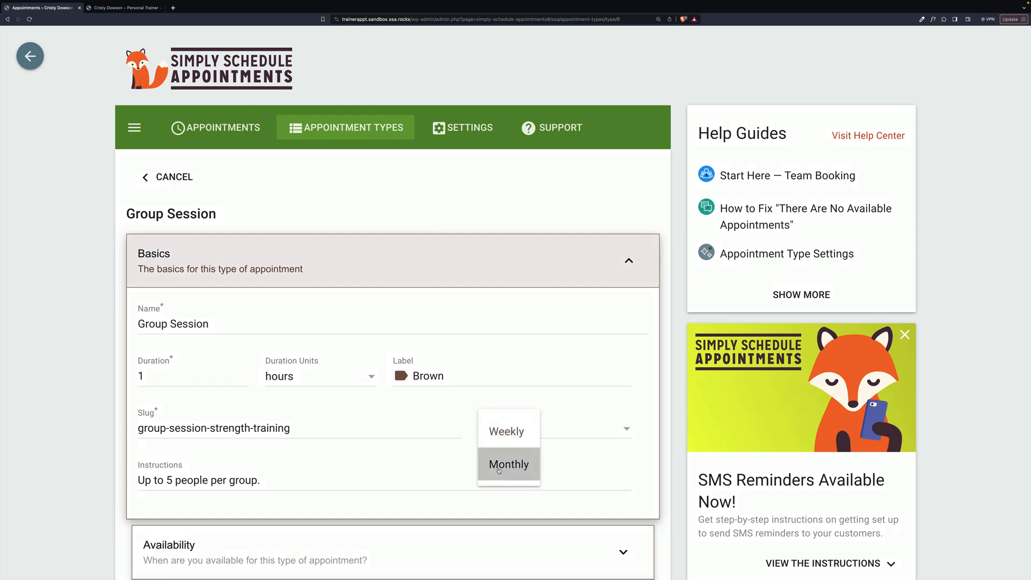
{"action": "left_click", "coordinate": [509, 463]}
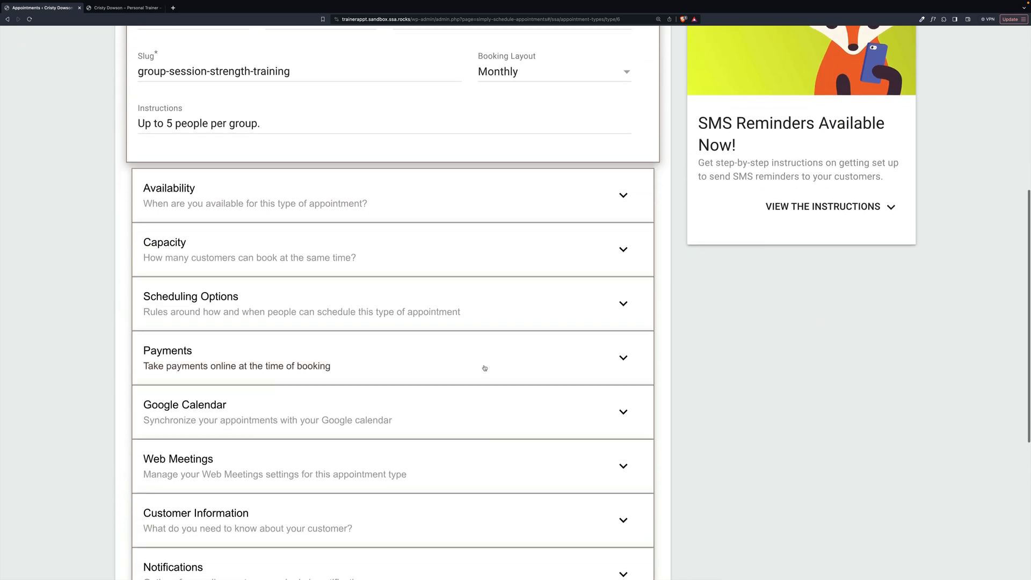
{"action": "scroll", "scroll_direction": "down", "scroll_amount": 3}
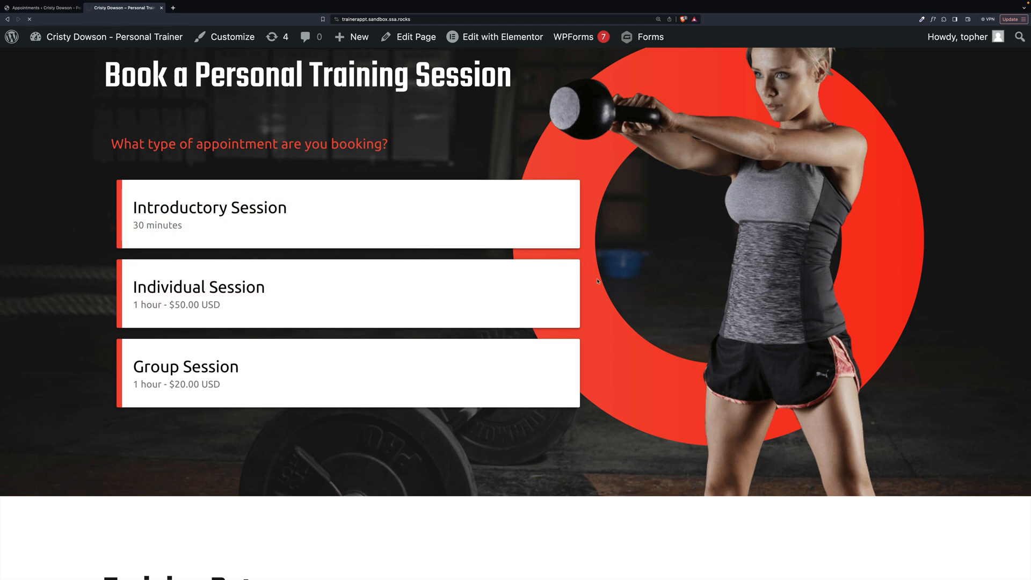
Choose Group Session on the booking page and select the January 16, 2024 7:00 pm slot
{"action": "scroll", "scroll_direction": "down", "scroll_amount": 3}
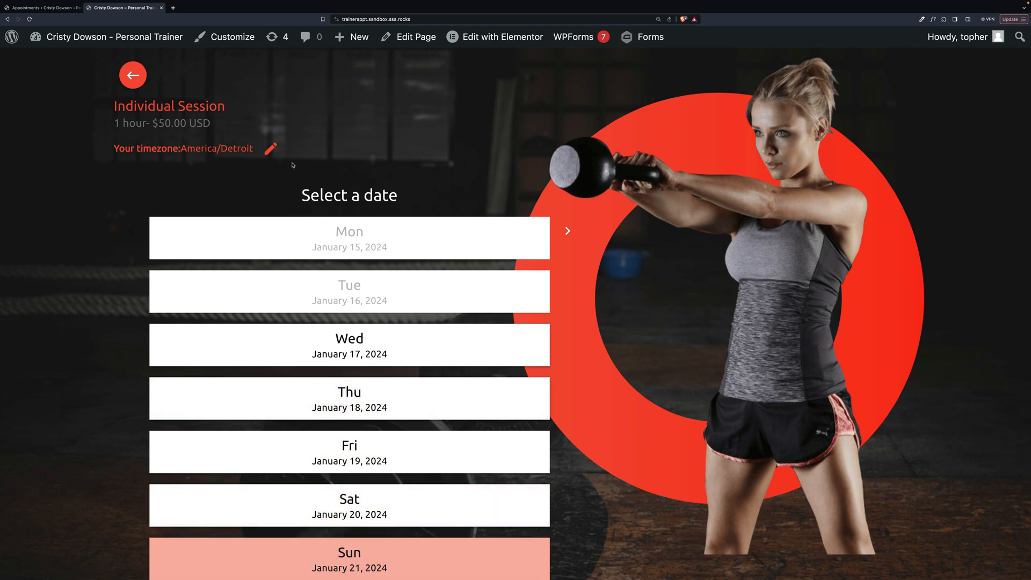
{"action": "left_click", "coordinate": [132, 74]}
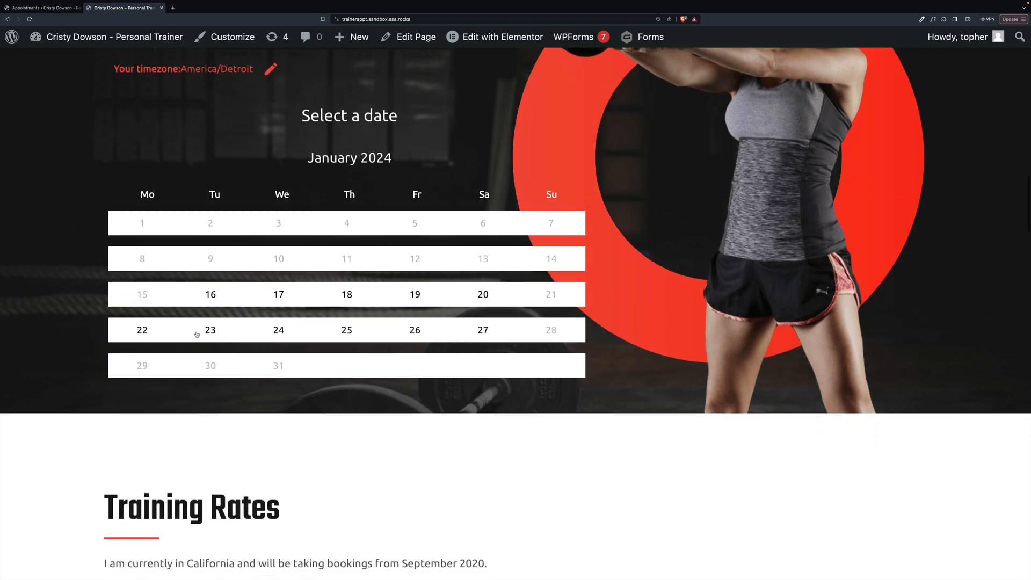
{"action": "left_click", "coordinate": [211, 294]}
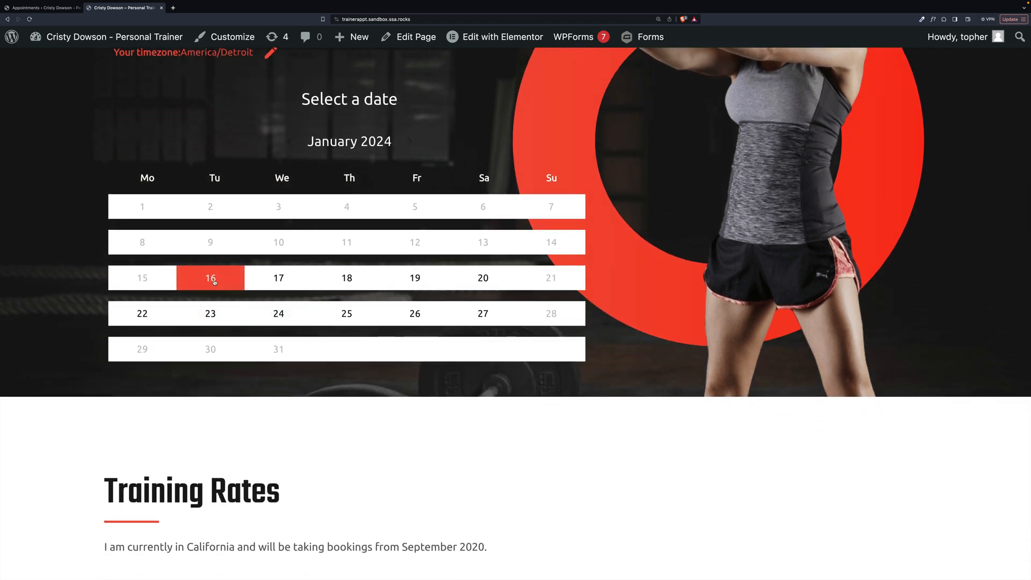
{"action": "left_click", "coordinate": [211, 277]}
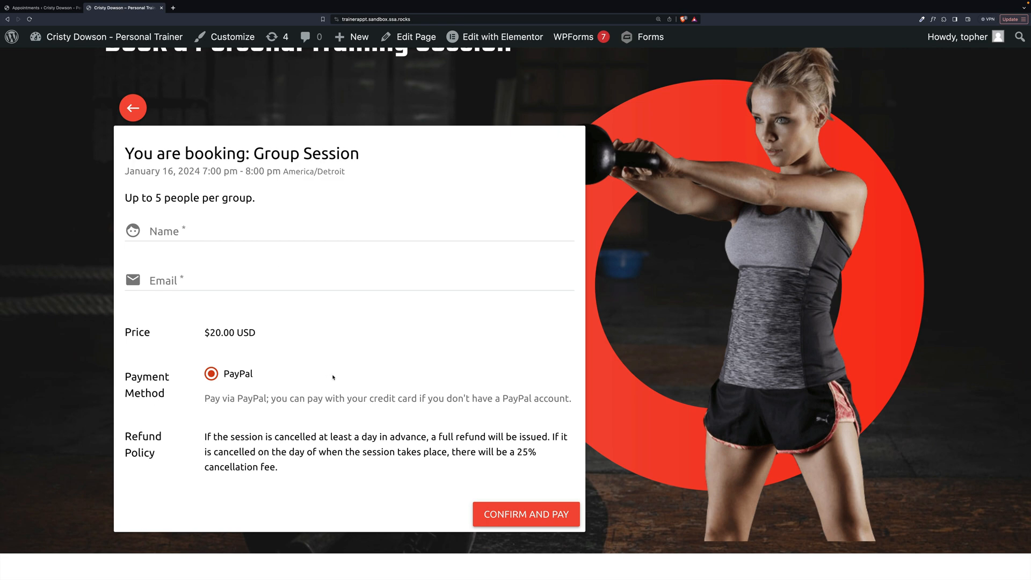
{"action": "mouse_move", "coordinate": [243, 126]}
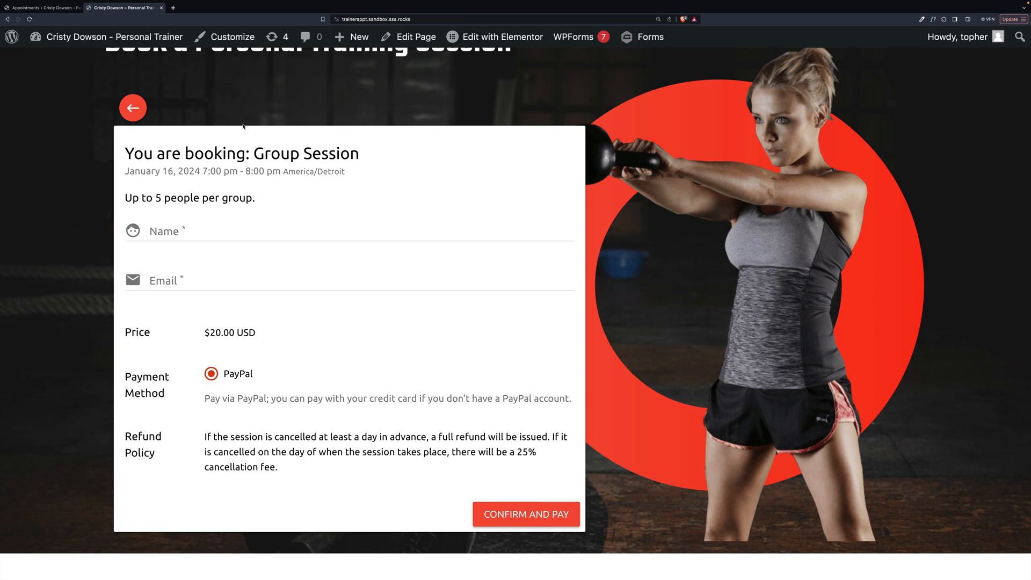
Preview the January 20 noon Group Session slot, then return to the appointment type choices
{"action": "left_click", "coordinate": [132, 107]}
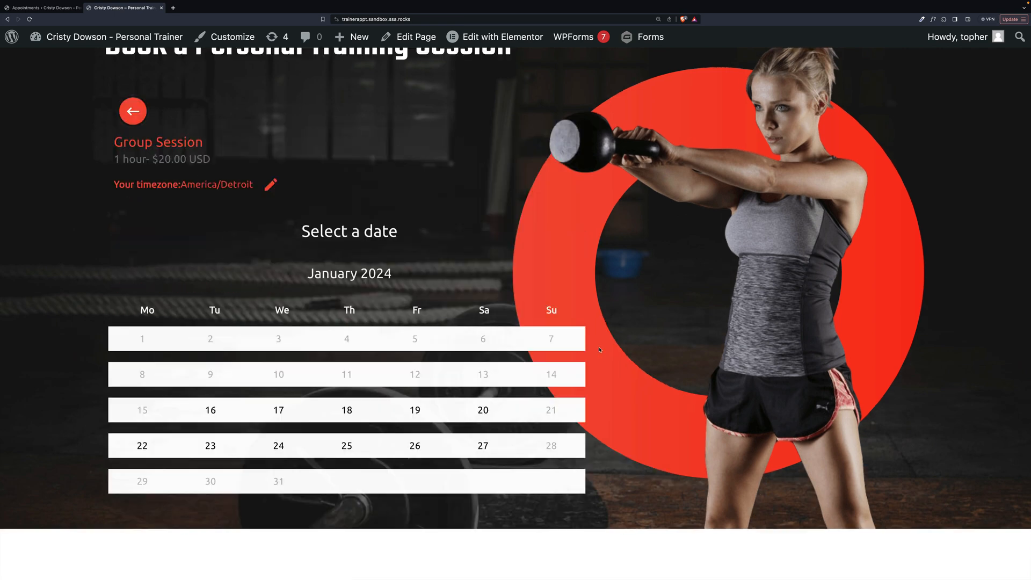
{"action": "left_click", "coordinate": [483, 410]}
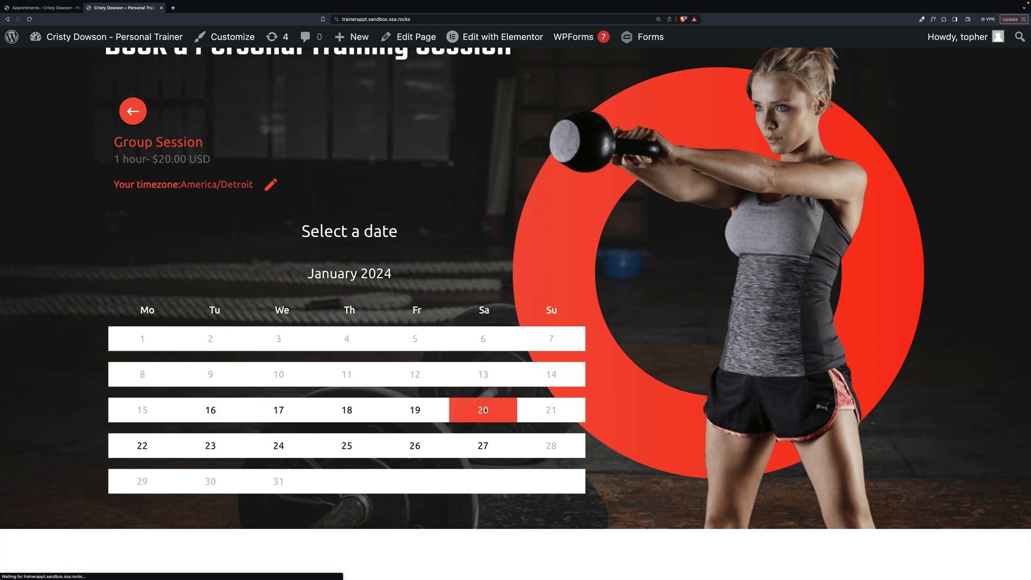
{"action": "left_click", "coordinate": [482, 409]}
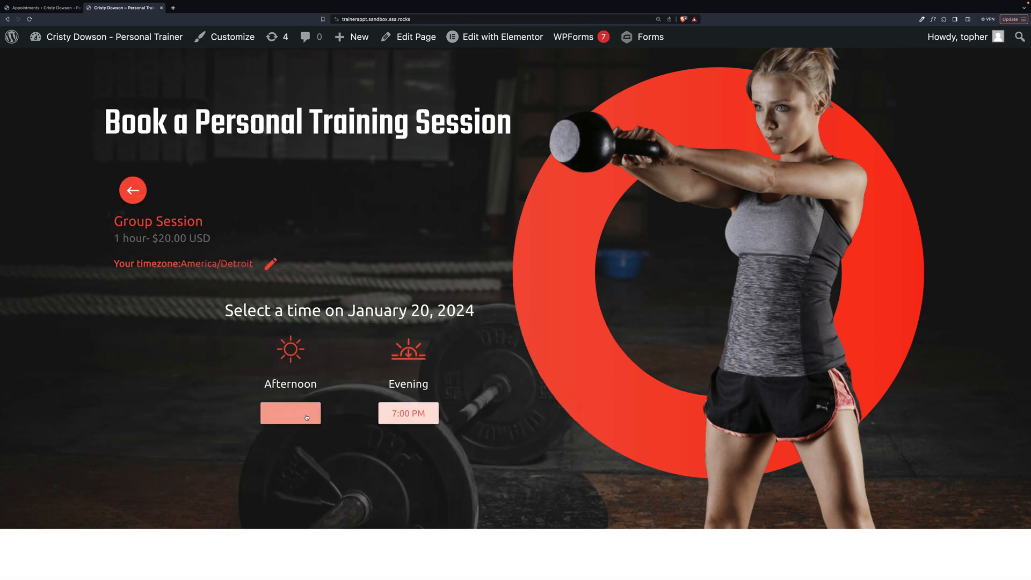
{"action": "left_click", "coordinate": [290, 413]}
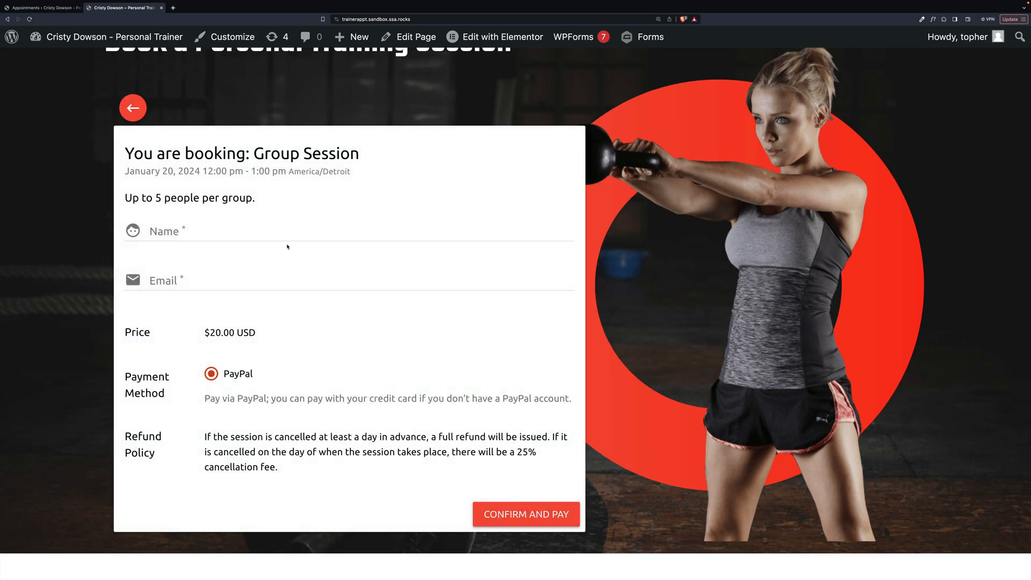
{"action": "left_click", "coordinate": [132, 108]}
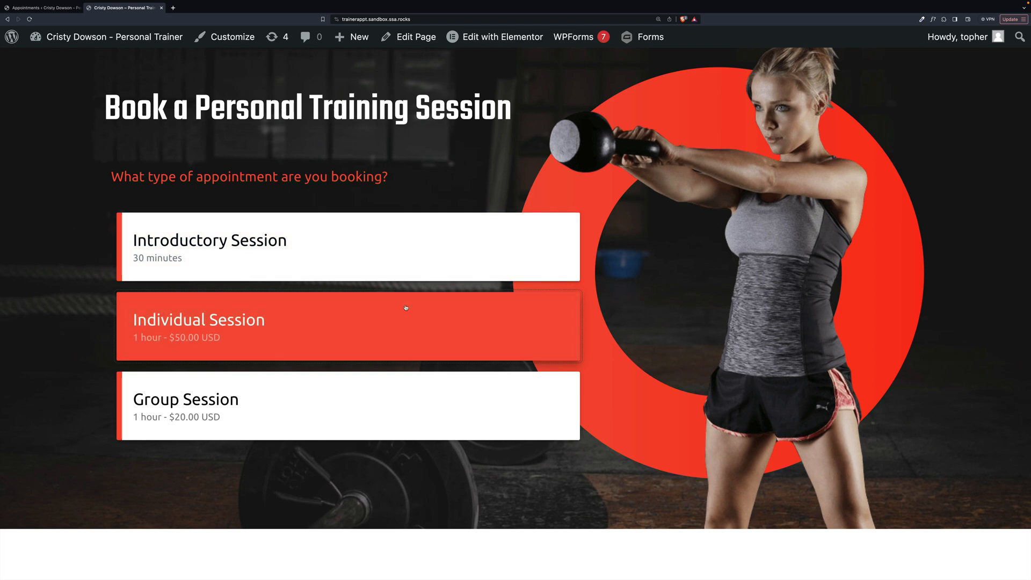
{"action": "mouse_move", "coordinate": [345, 406]}
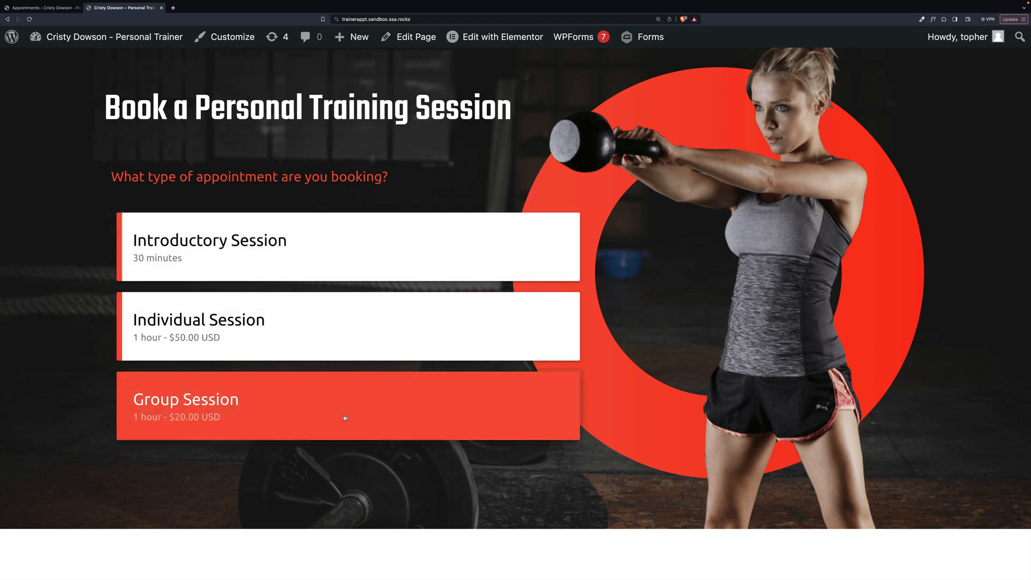